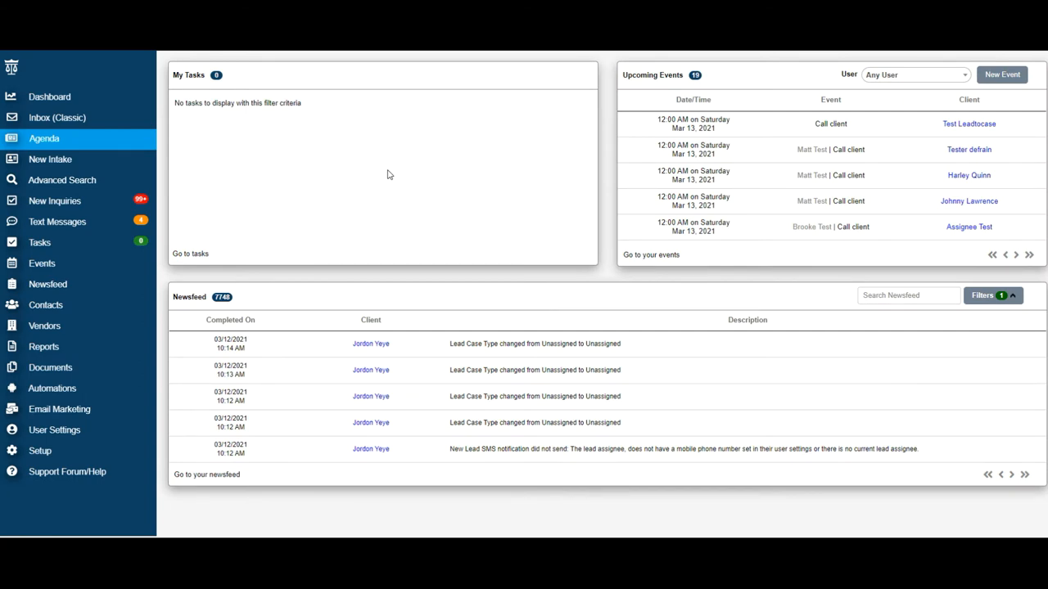
mouse_move(173, 424)
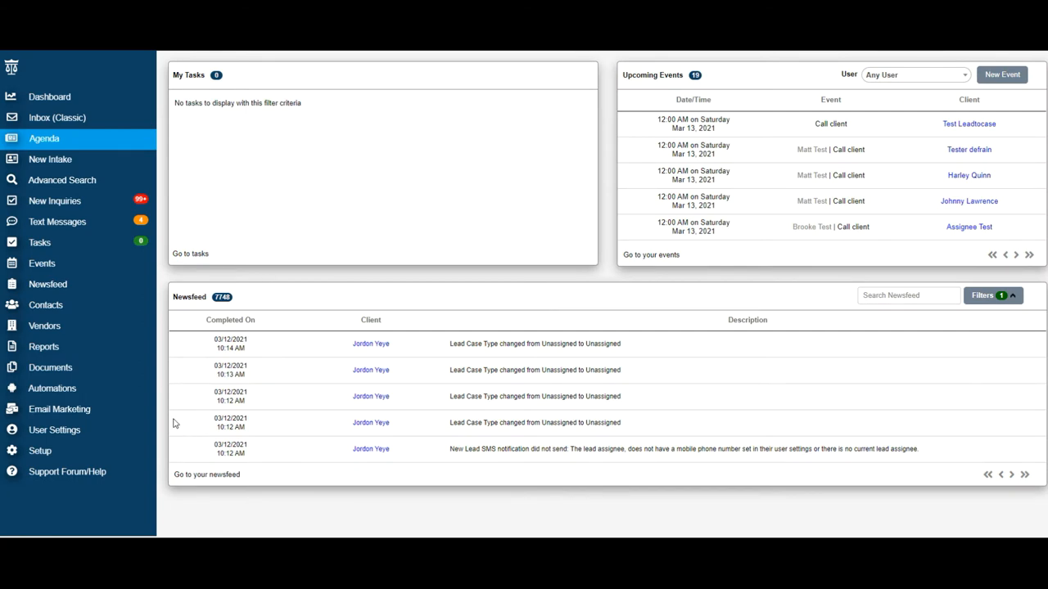
mouse_move(113, 352)
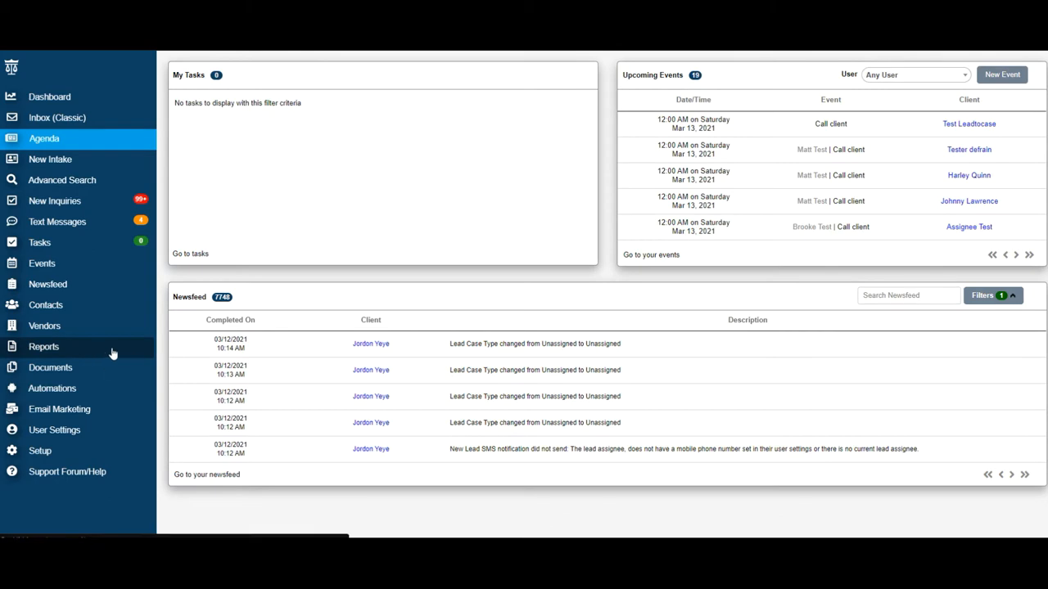
Go from the agenda dashboard to the Reports home page via the sidebar.
left_click(45, 346)
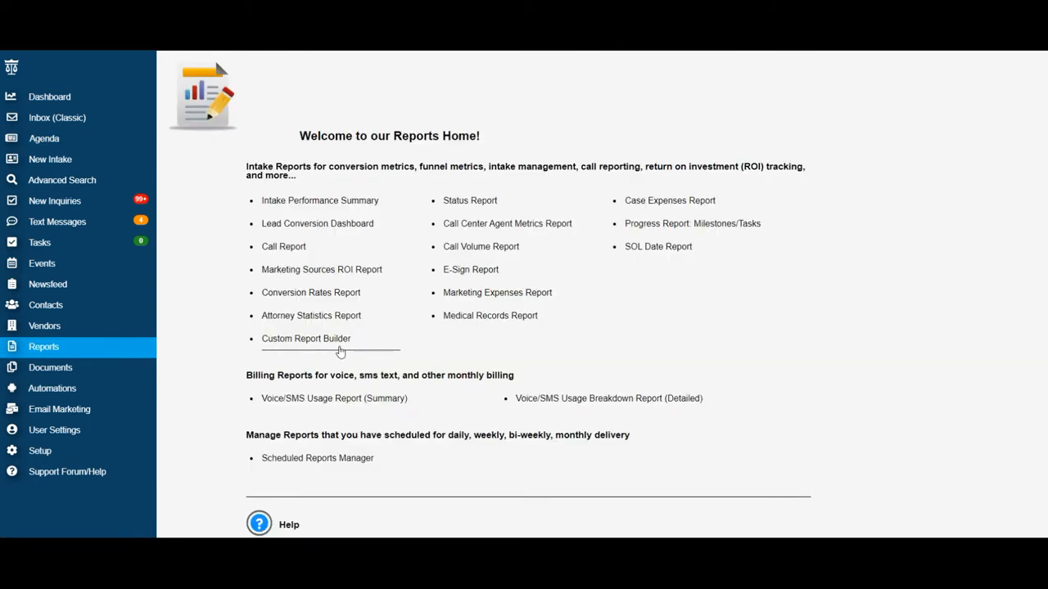
mouse_move(307, 342)
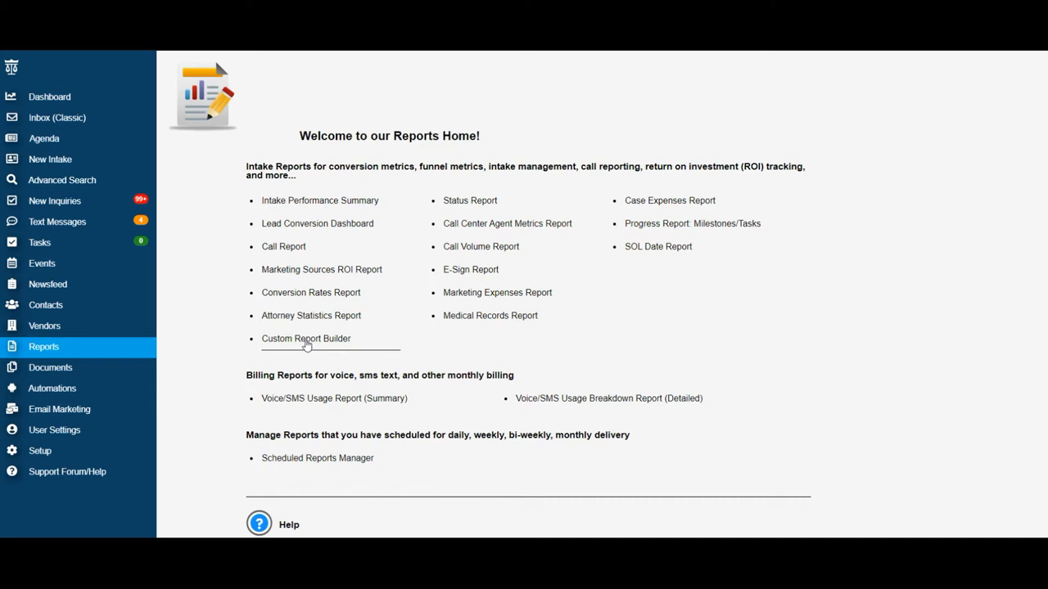
Open Custom Report Builder under Intake Reports and scroll to Choose your Fields.
left_click(305, 339)
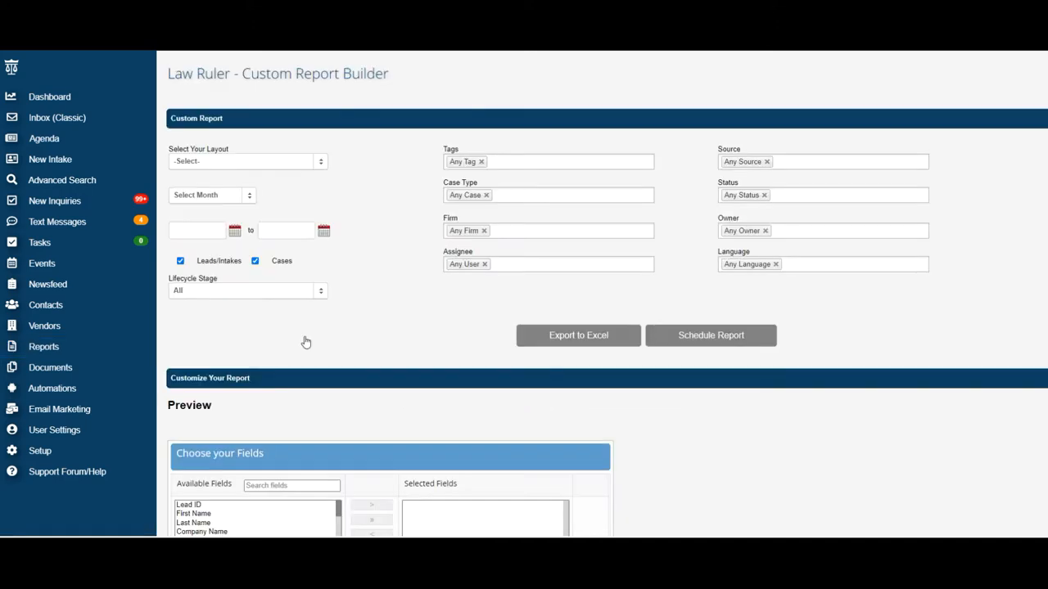
mouse_move(310, 335)
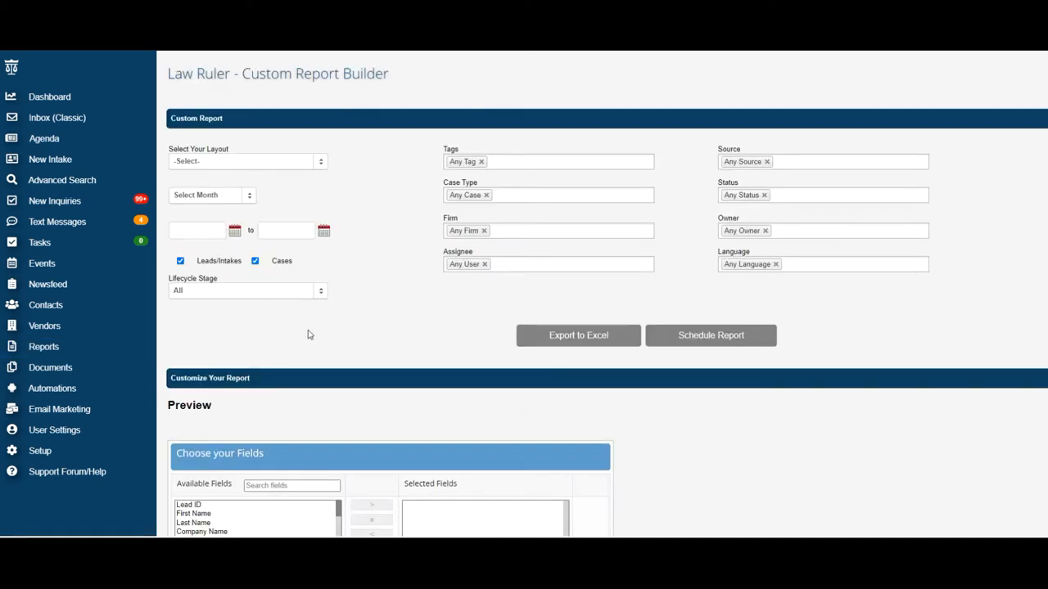
mouse_move(261, 389)
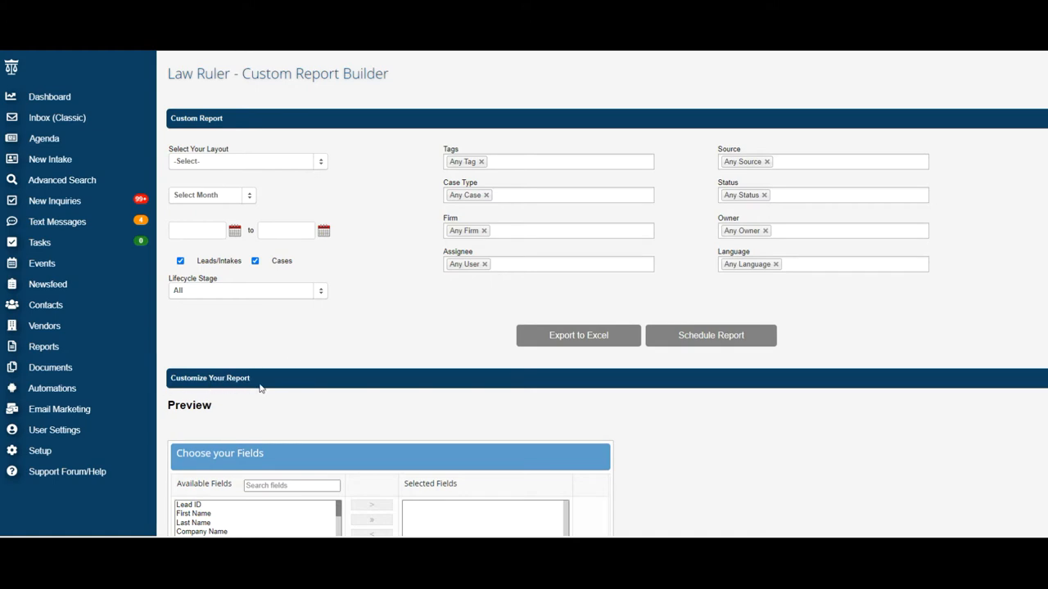
scroll("down", 3)
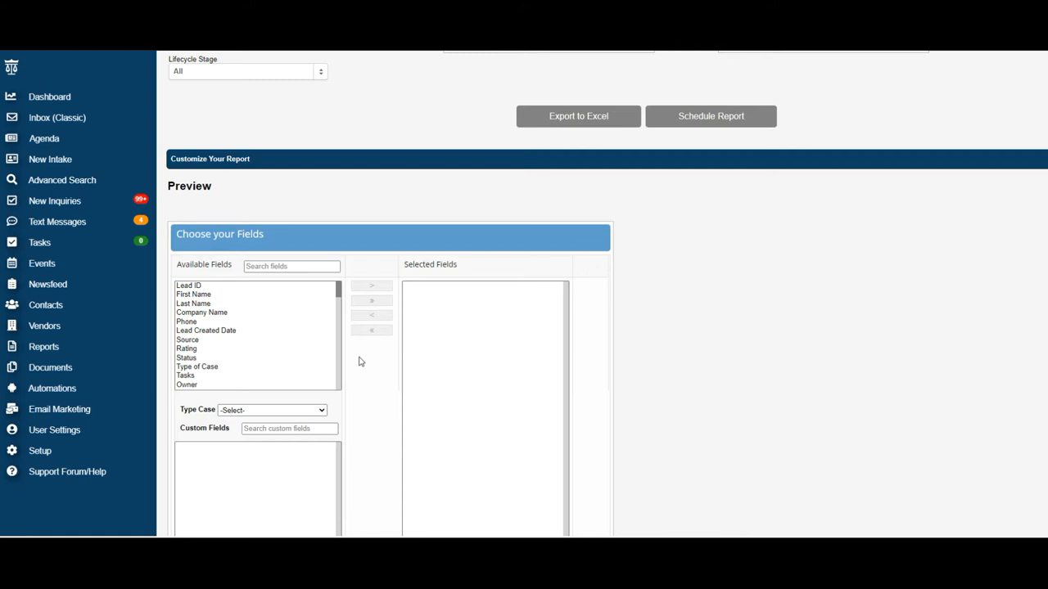
mouse_move(217, 302)
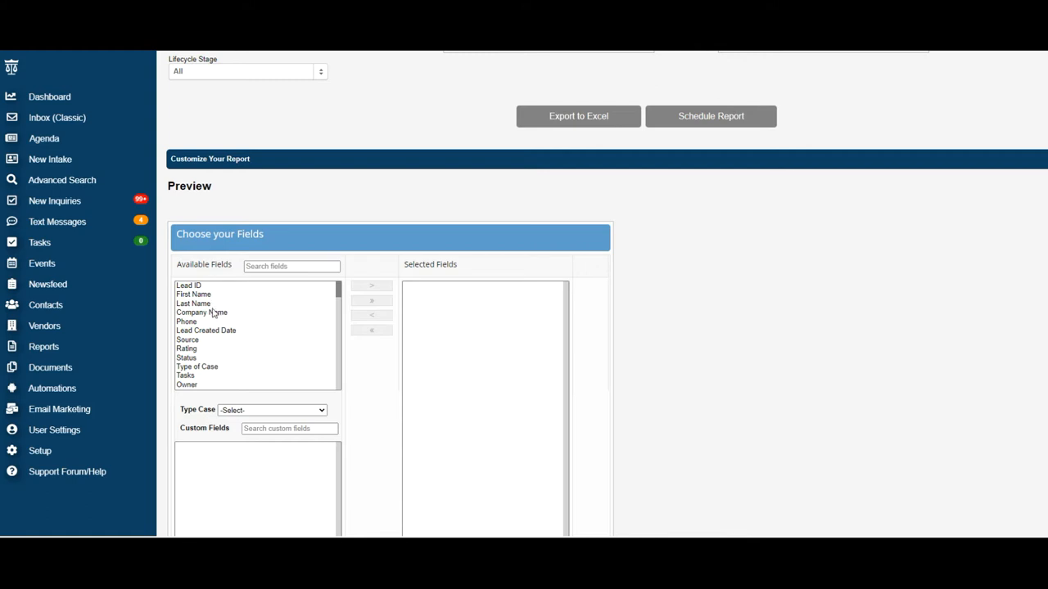
mouse_move(222, 313)
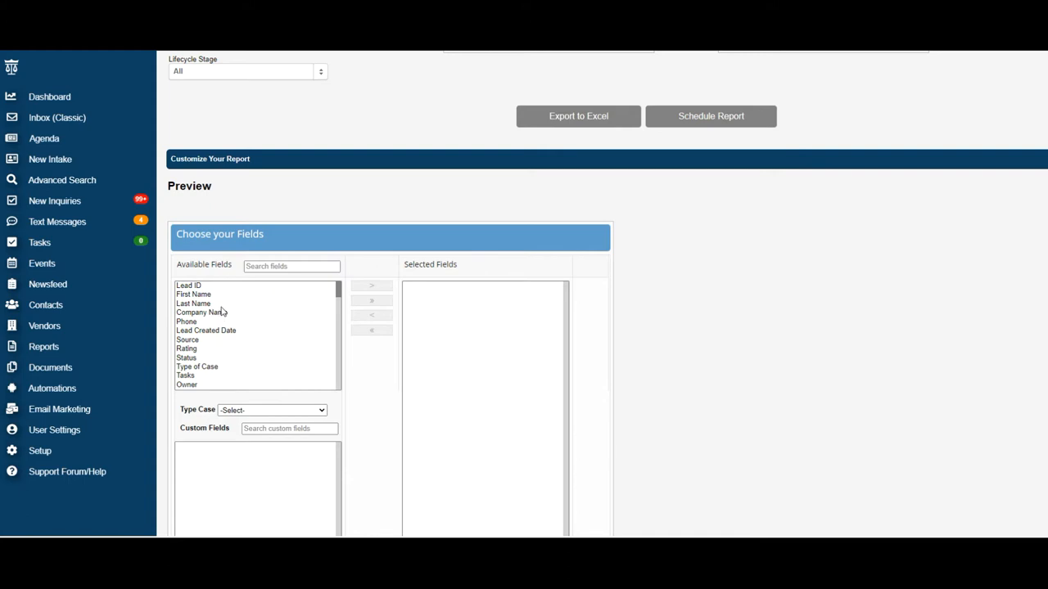
Move First Name, Last Name, Company Name, Phone, Lead Created Date and Source into Selected Fields.
left_click(194, 294)
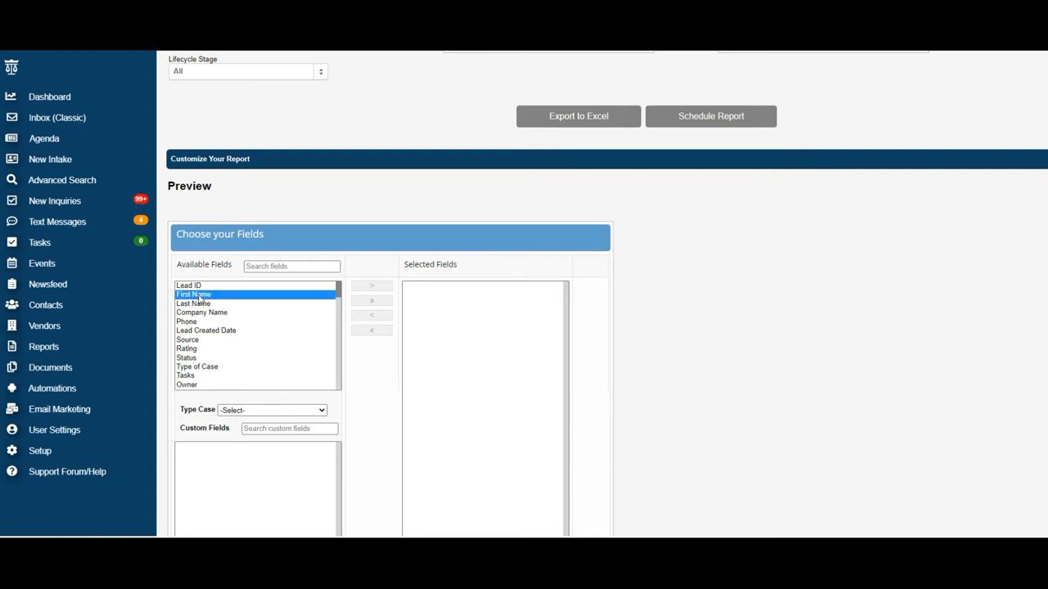
left_click(193, 303)
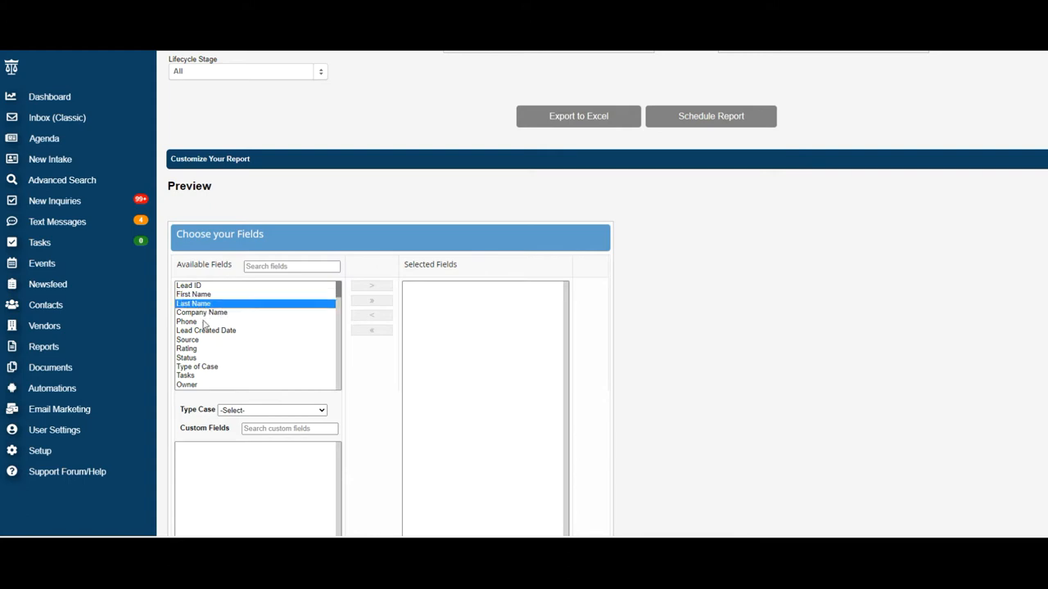
left_click(187, 322)
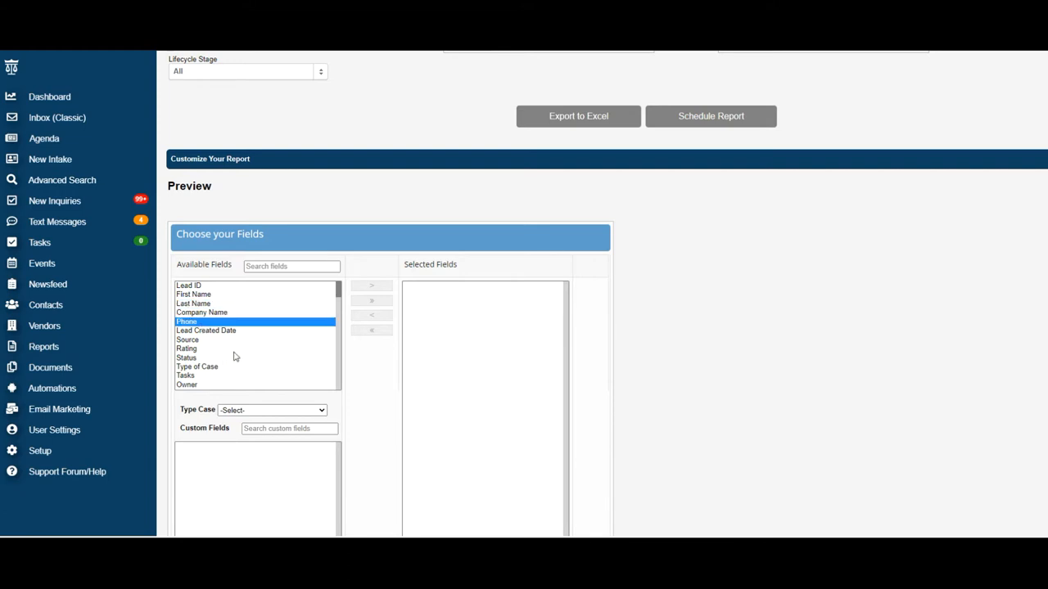
scroll("down", 3)
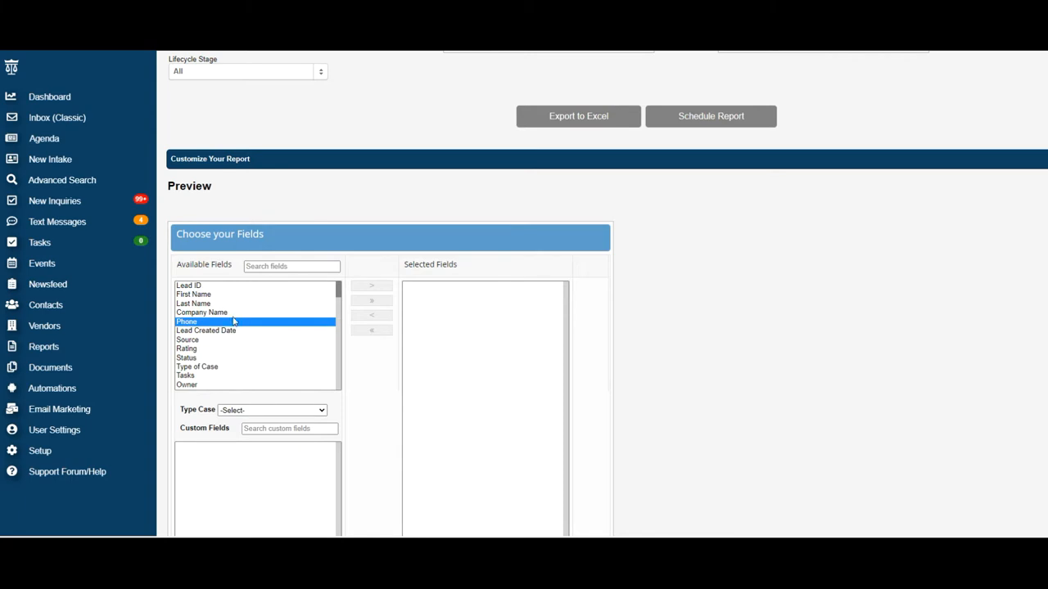
left_click(194, 294)
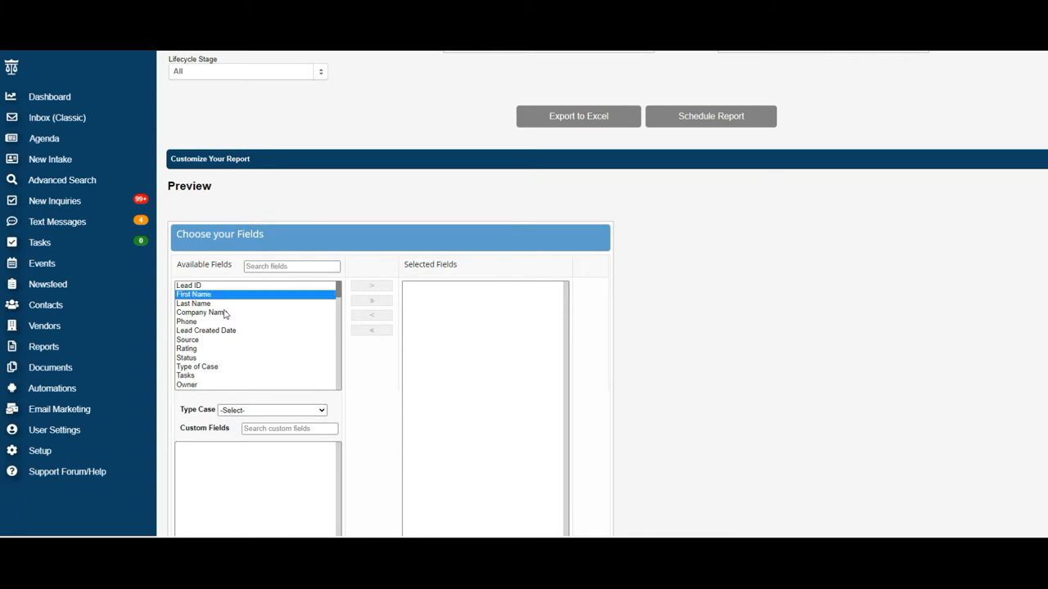
left_click(187, 320)
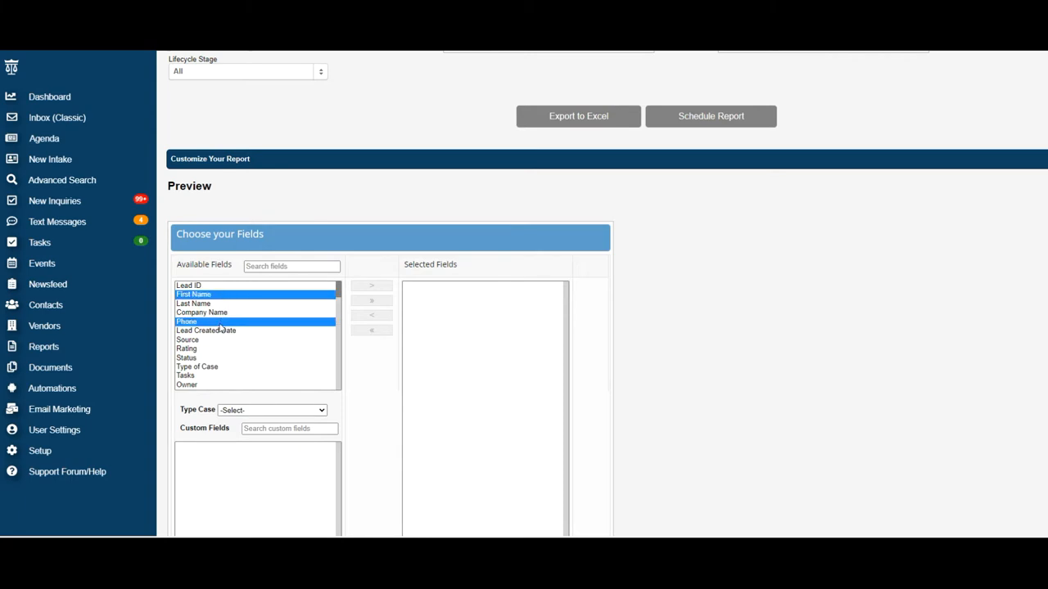
left_click(187, 348)
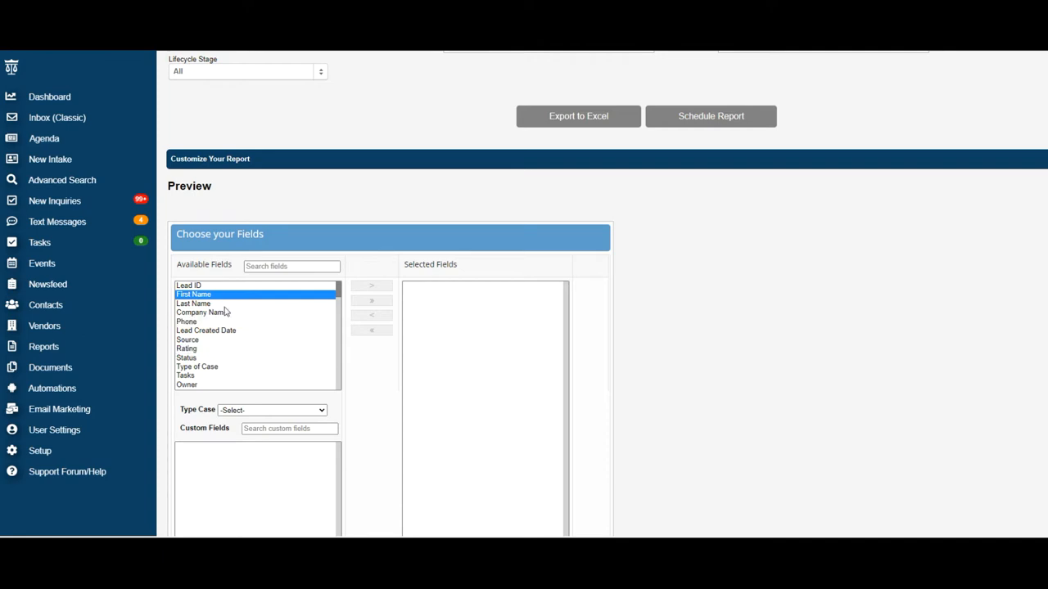
mouse_move(210, 344)
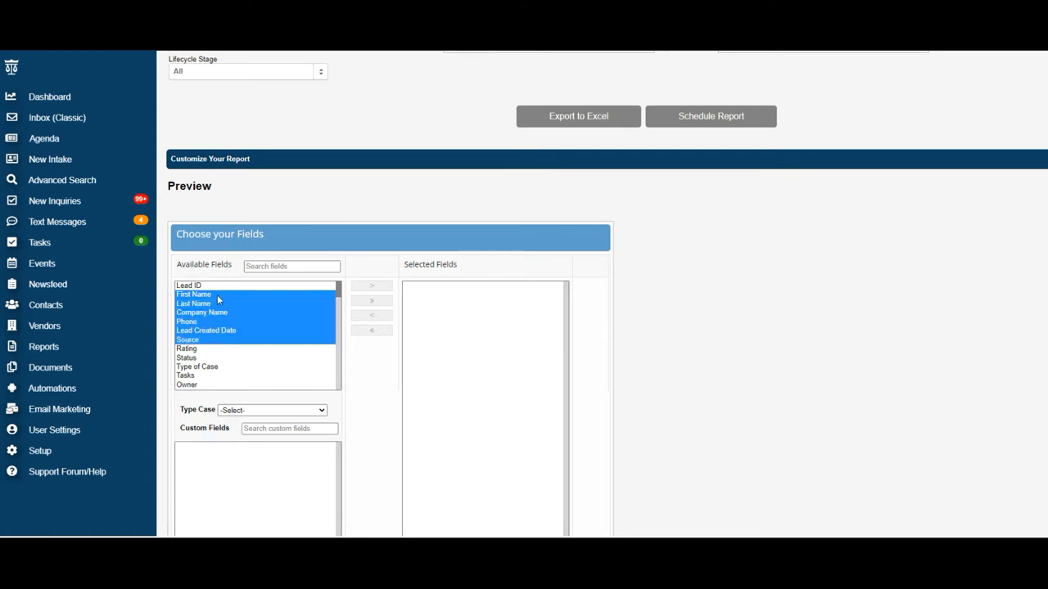
mouse_move(228, 302)
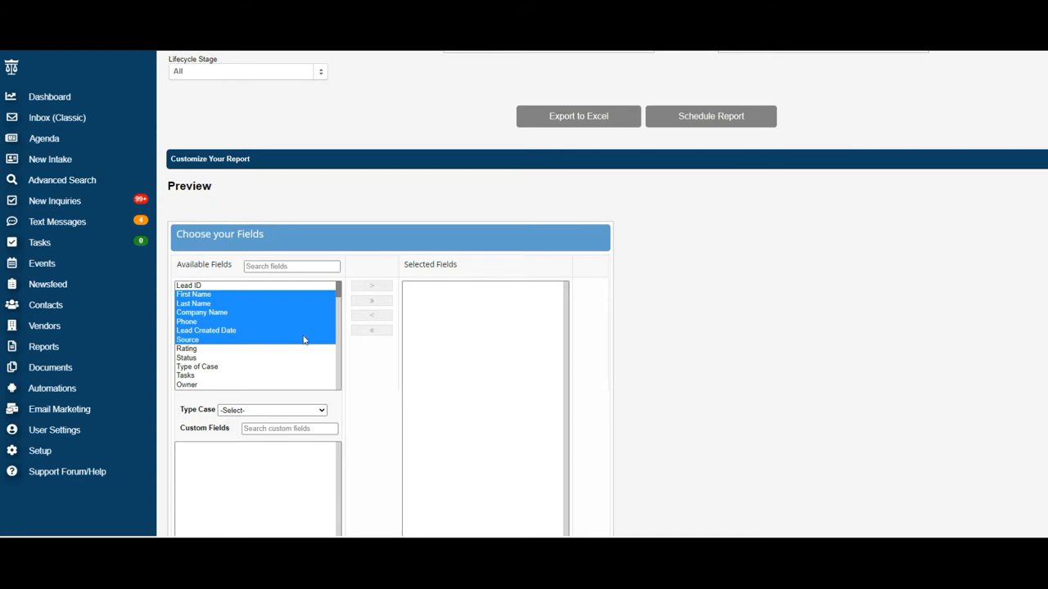
mouse_move(351, 296)
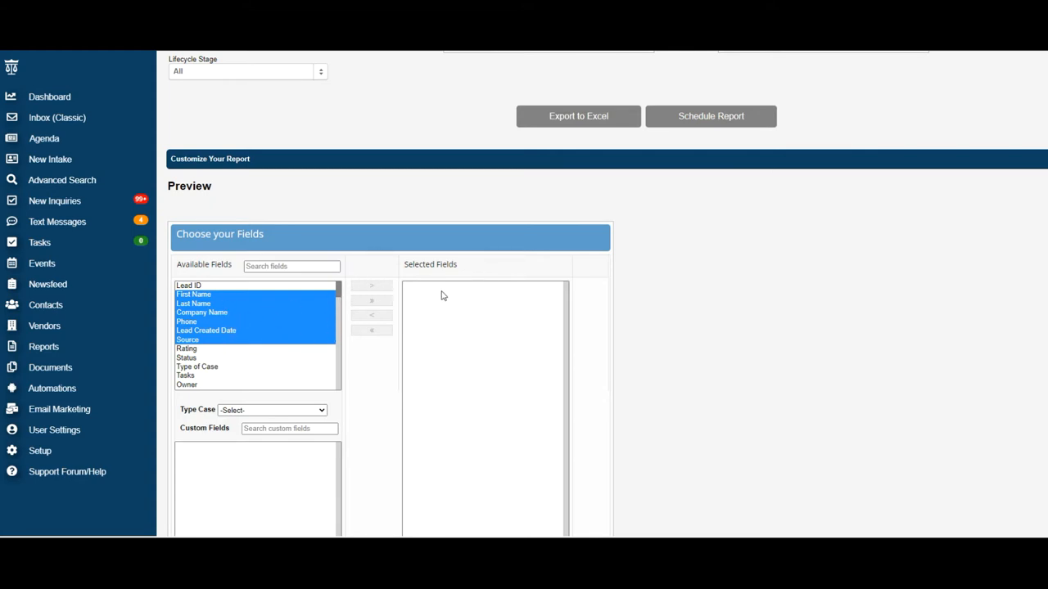
left_click(372, 285)
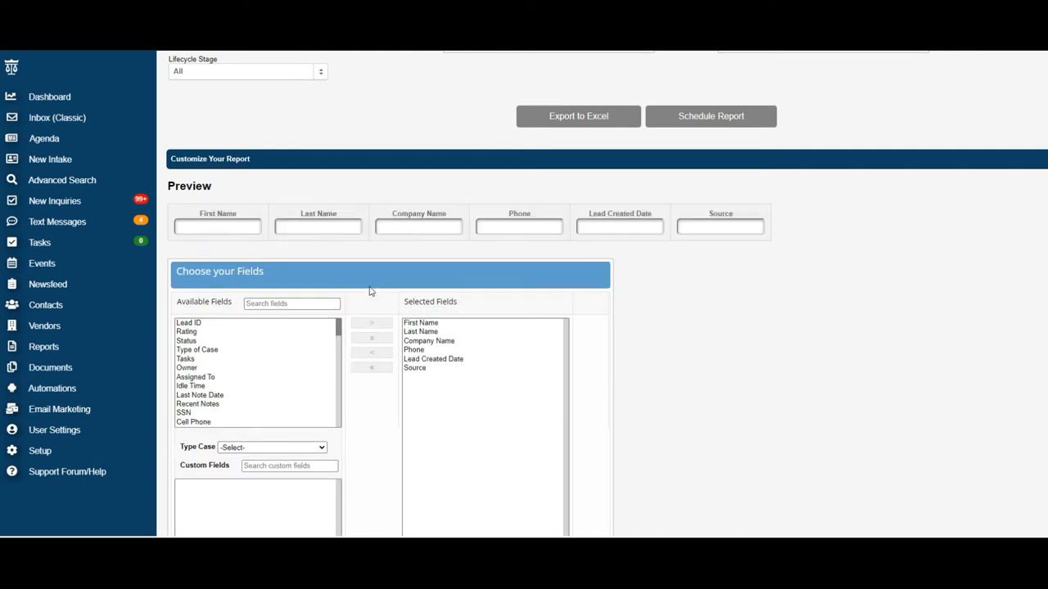
mouse_move(384, 313)
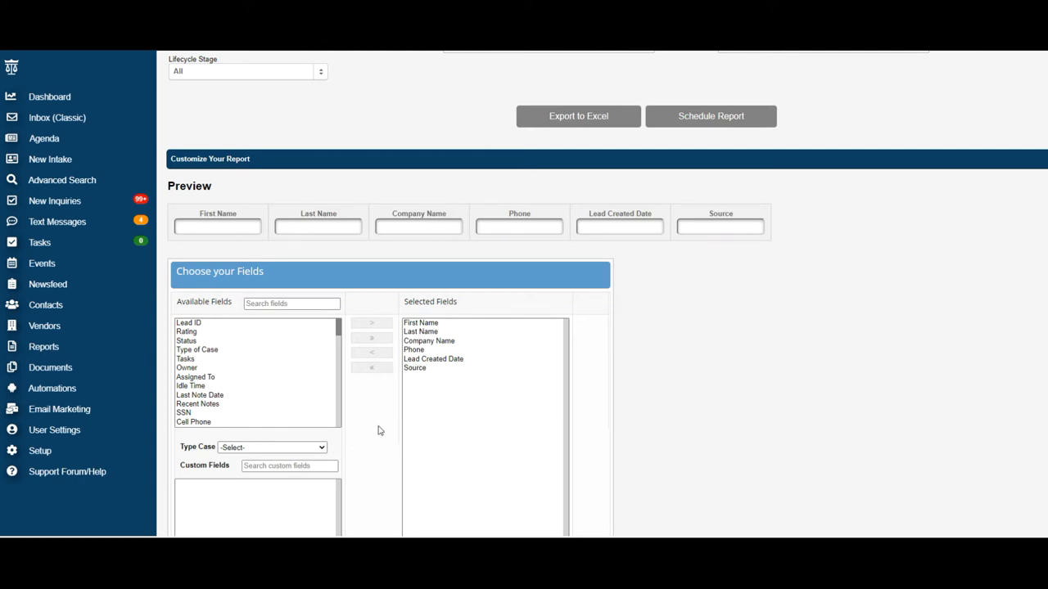
Set Type Case to All and add the custom field 'Who is the other driver?'.
scroll("down", 3)
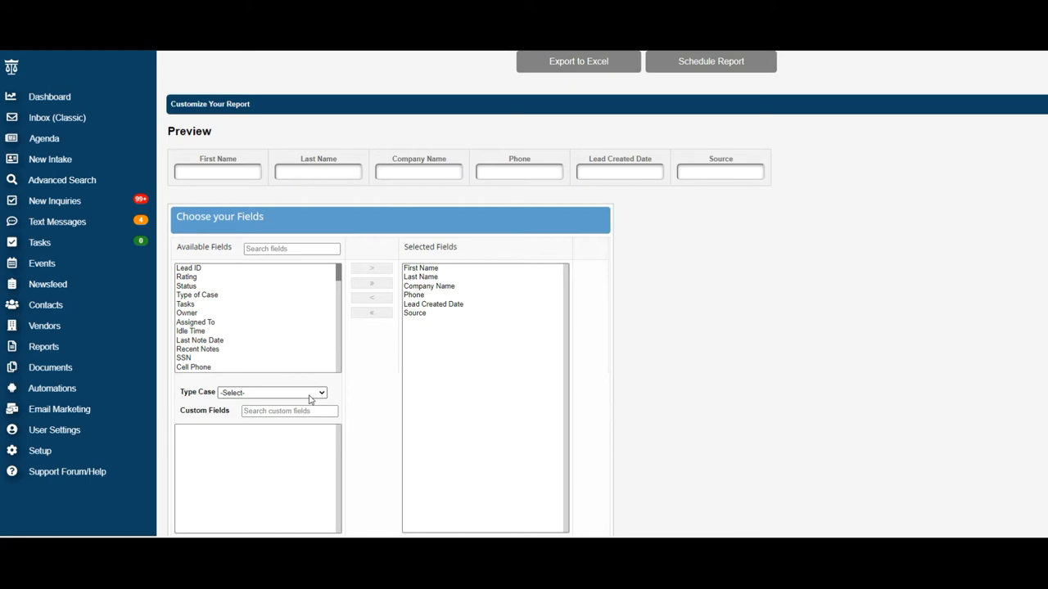
mouse_move(181, 401)
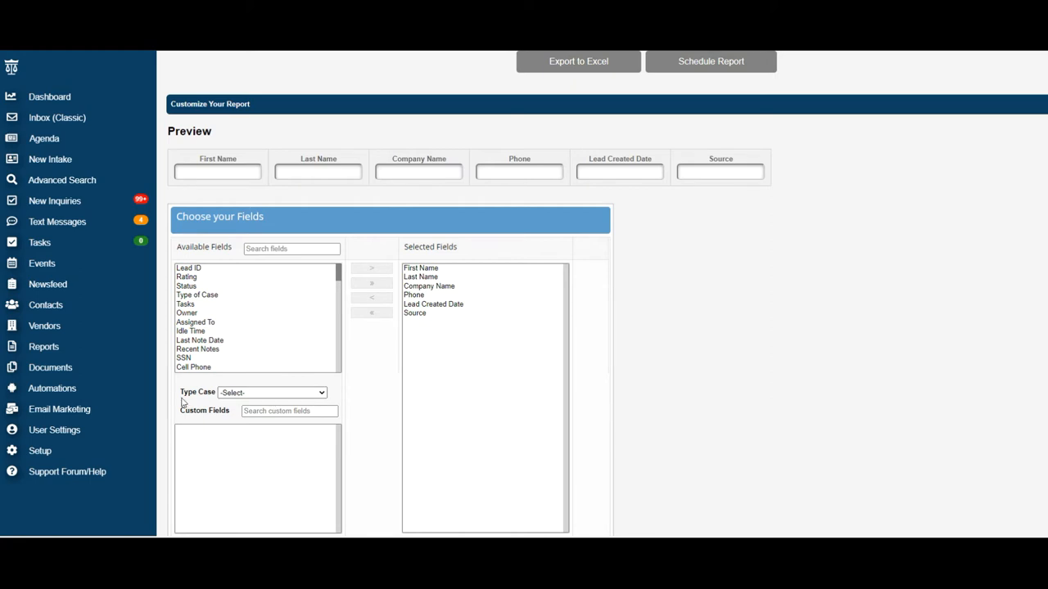
left_click(272, 393)
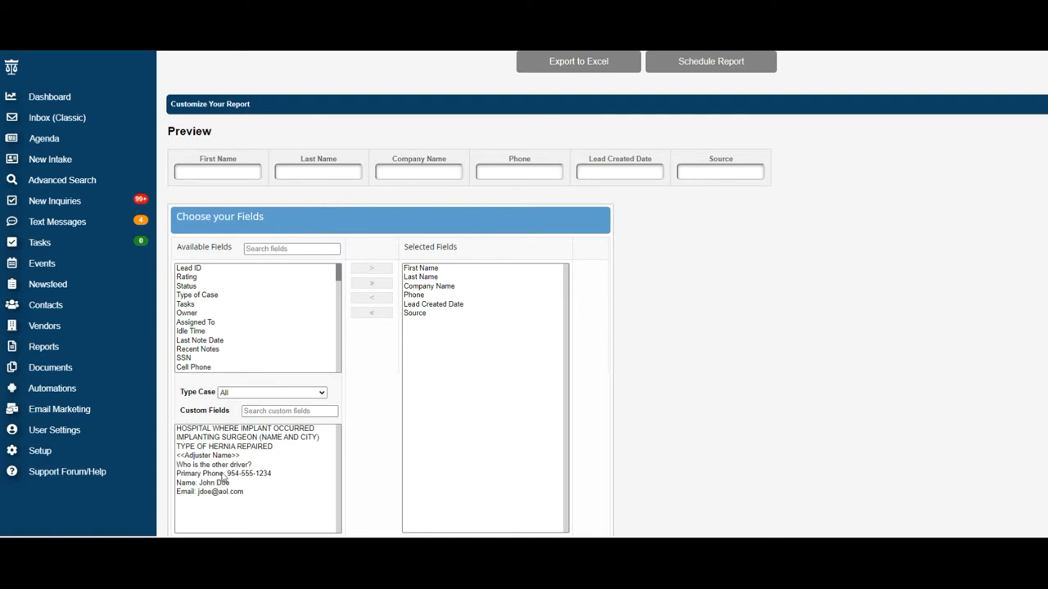
left_click(213, 464)
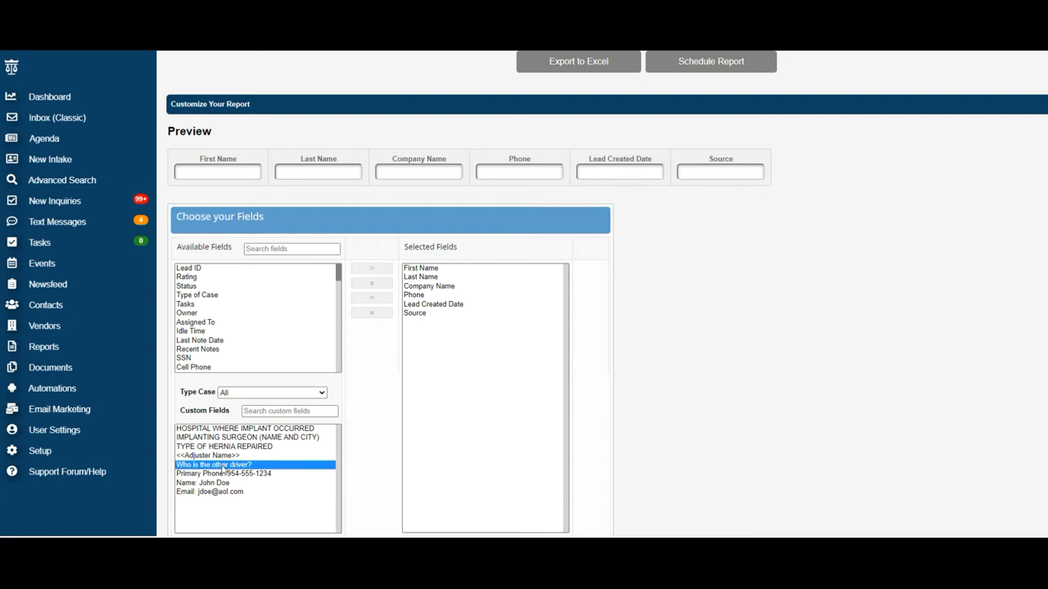
mouse_move(211, 473)
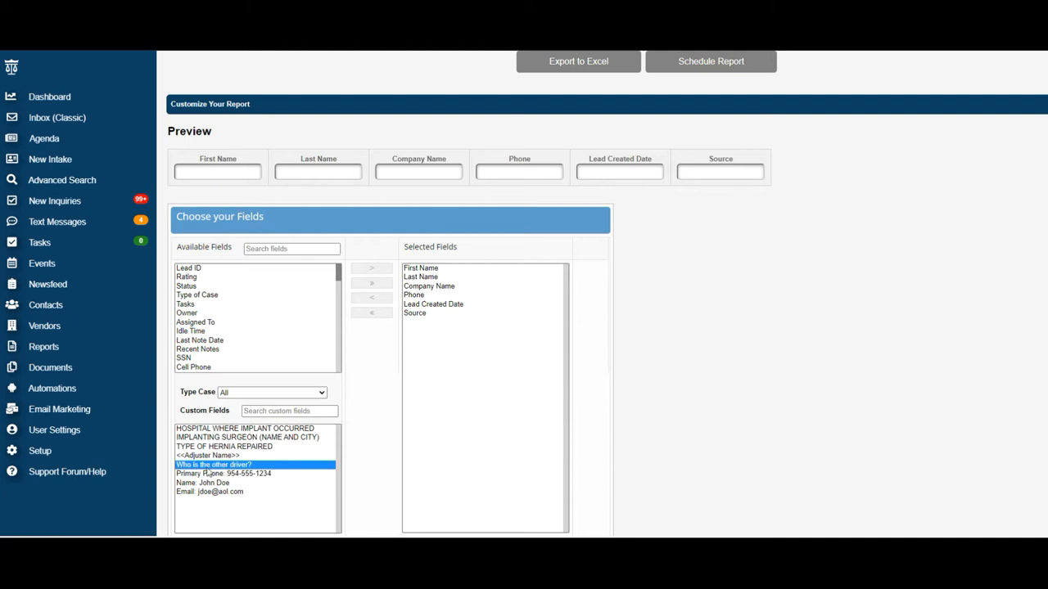
mouse_move(224, 468)
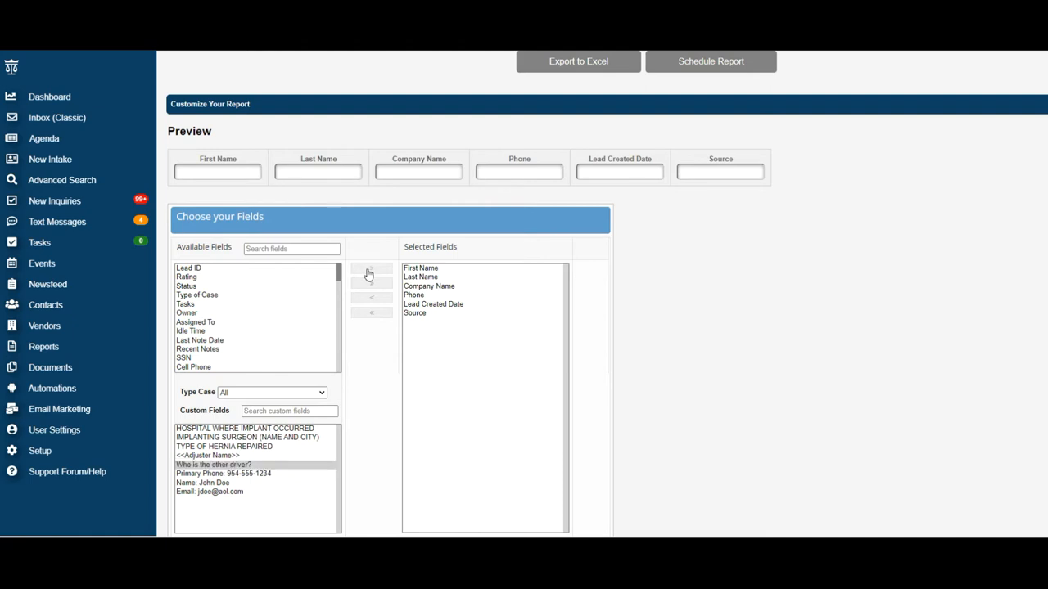
left_click(371, 268)
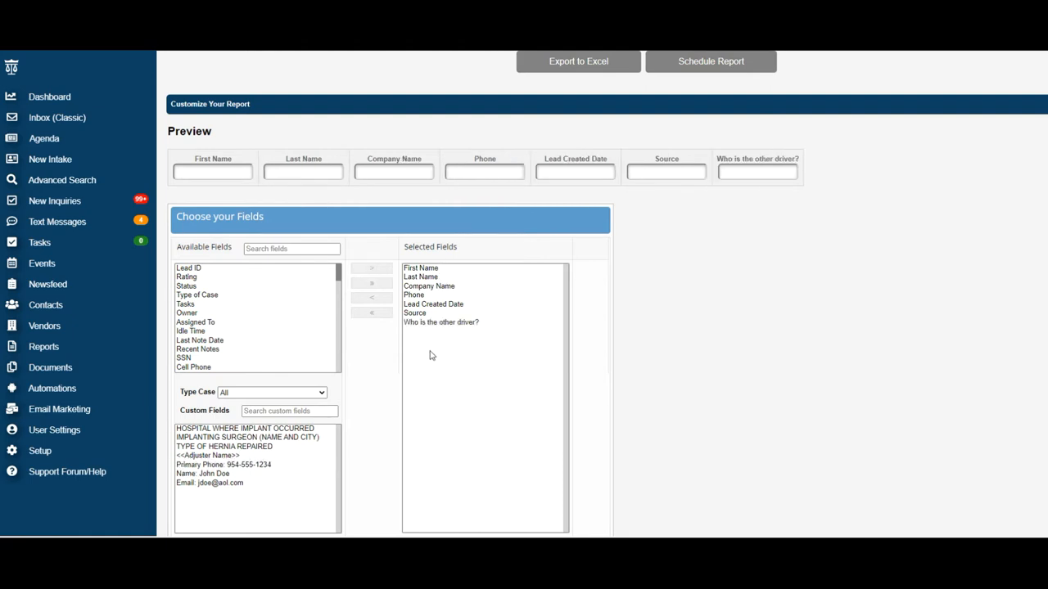
mouse_move(433, 338)
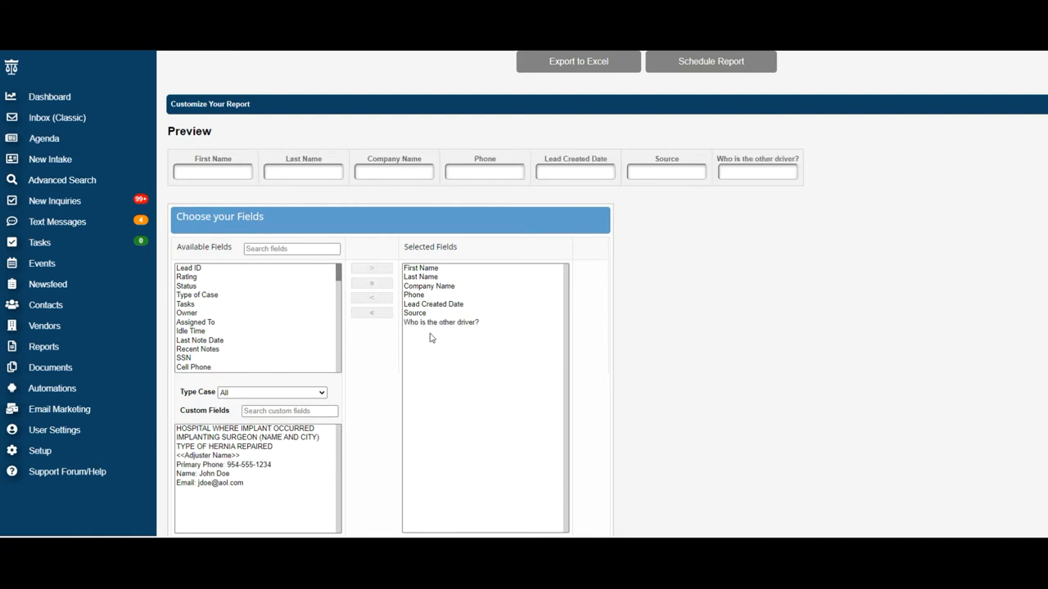
mouse_move(279, 302)
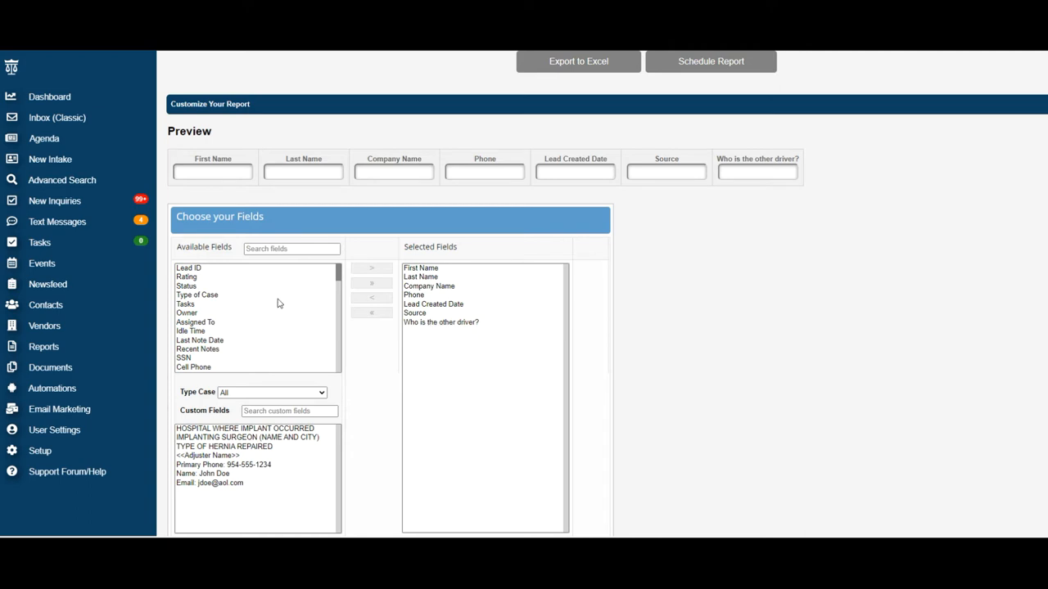
mouse_move(427, 341)
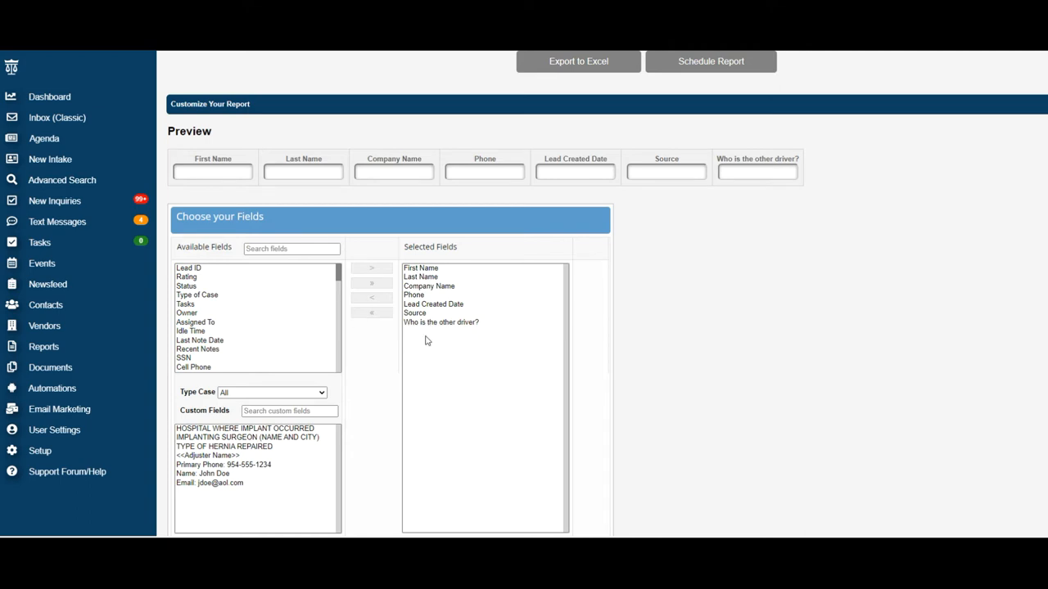
Remove 'Who is the other driver?' from Selected Fields, leaving the six original columns.
left_click(440, 323)
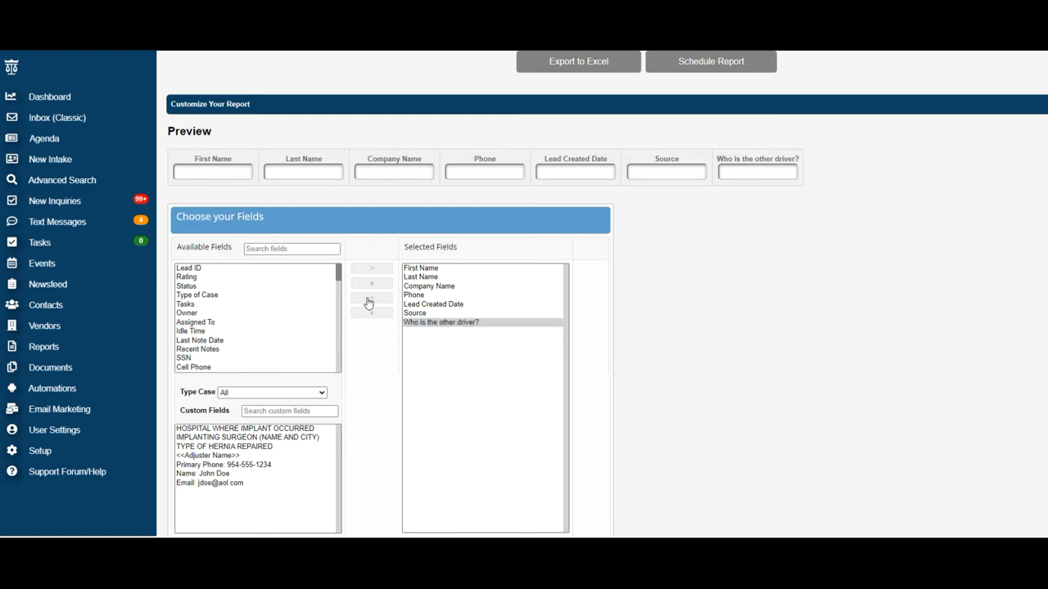
left_click(371, 305)
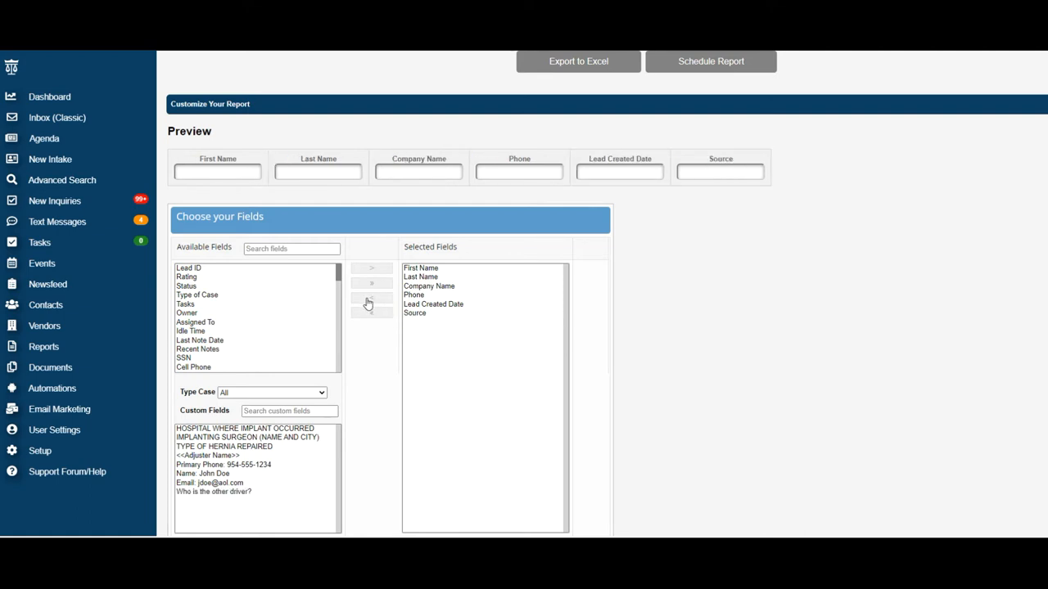
mouse_move(374, 287)
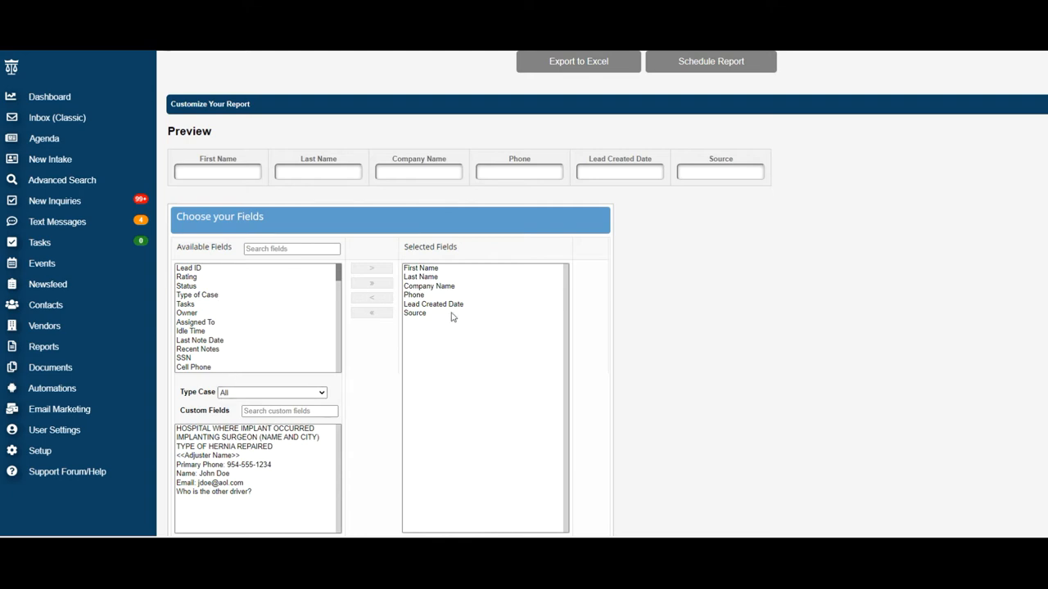
mouse_move(313, 354)
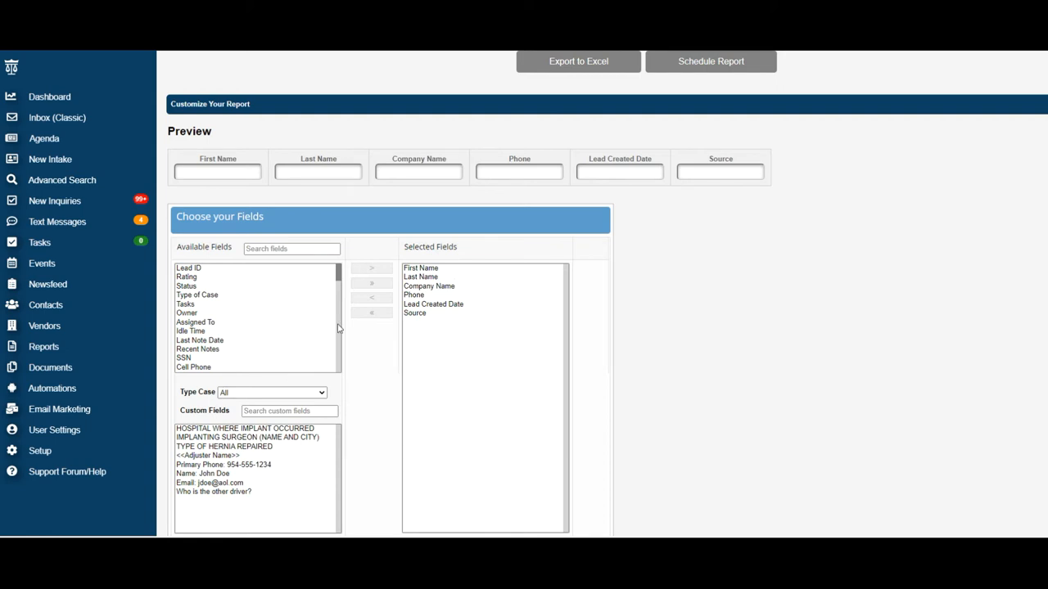
mouse_move(444, 334)
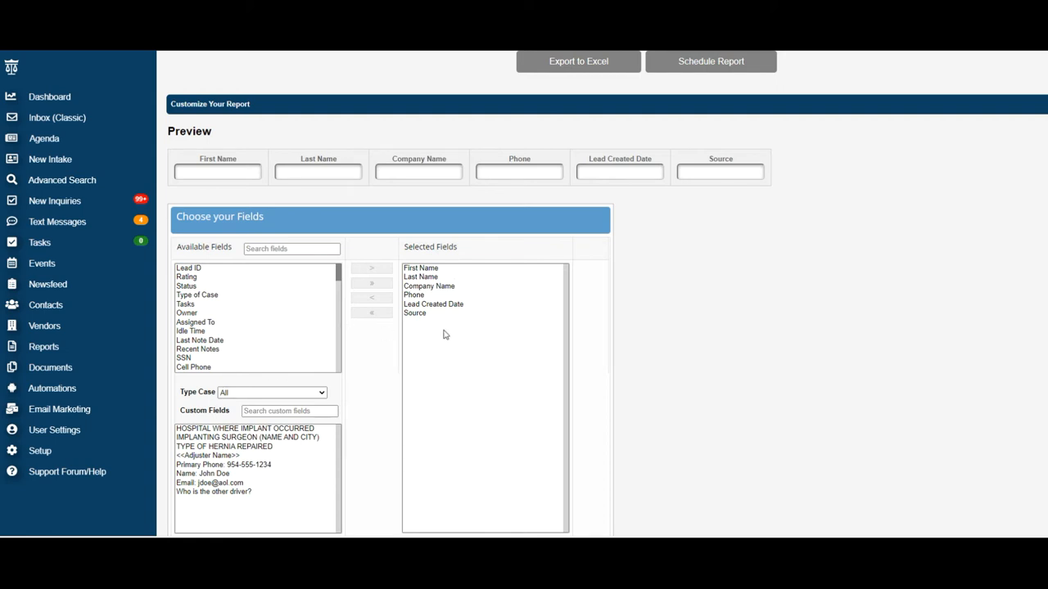
scroll("down", 3)
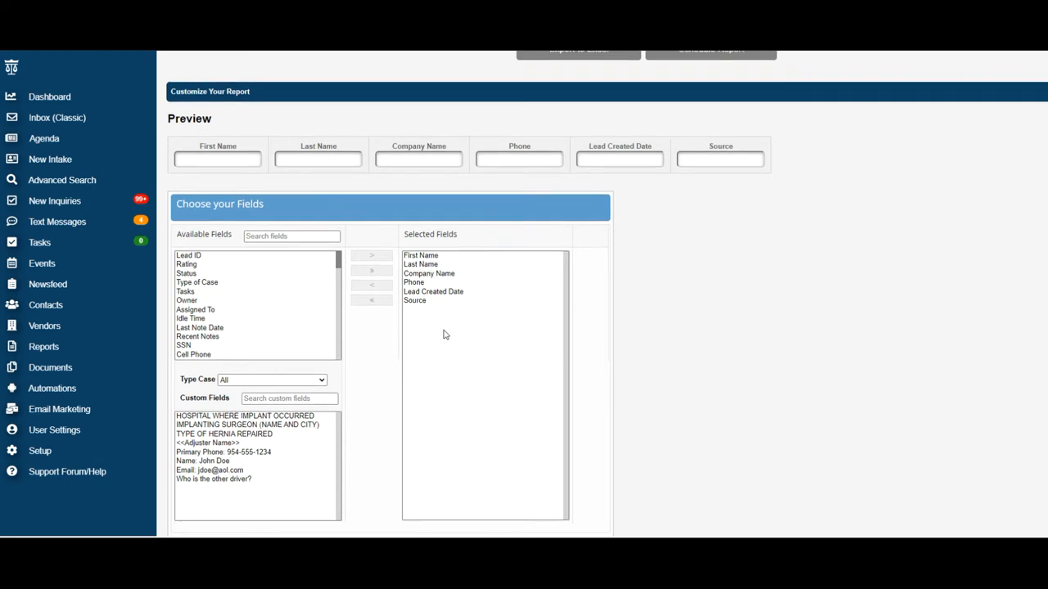
Name the layout 'Test Layout 1', tick For All Users, and save it.
scroll("down", 3)
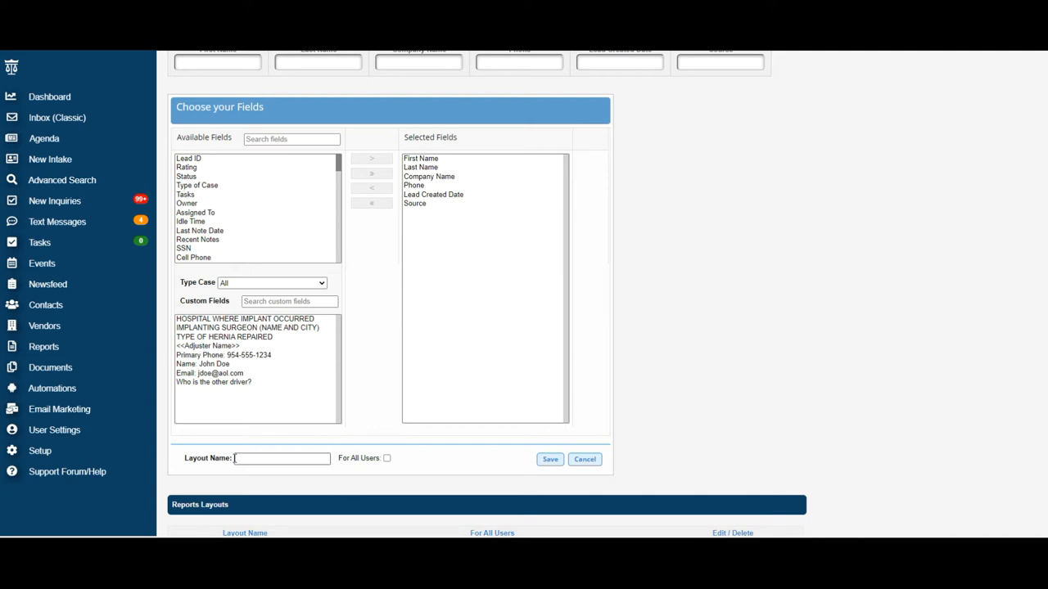
type("Test Layout 1")
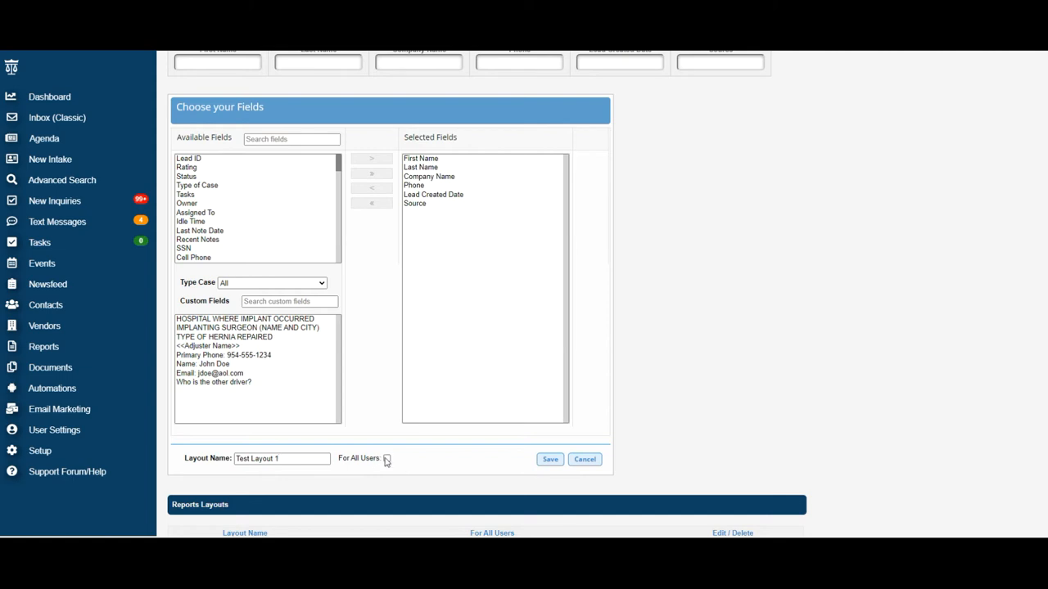
left_click(385, 458)
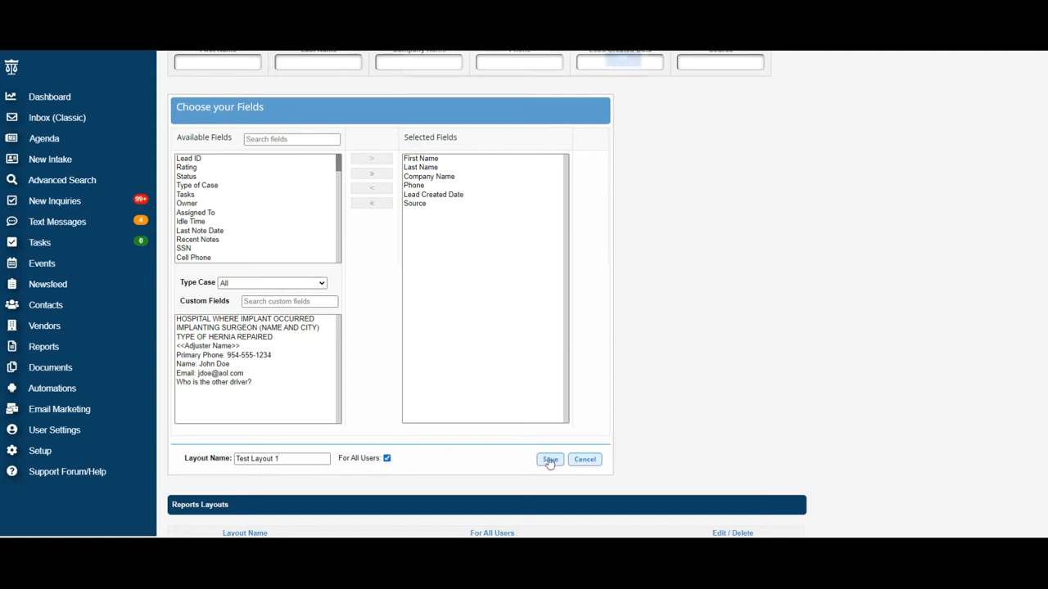
left_click(549, 459)
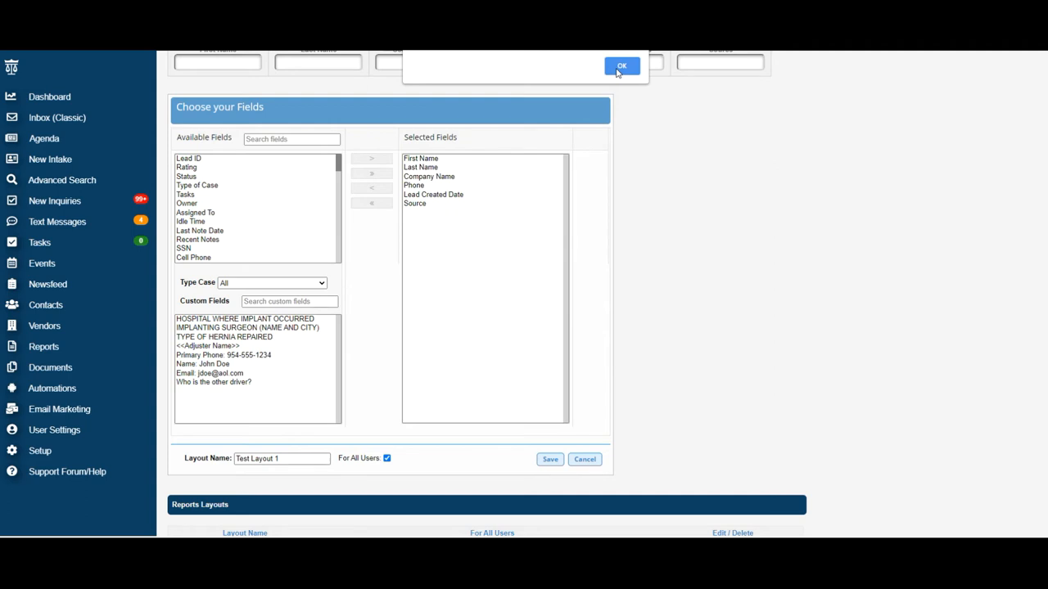
Dismiss the save confirmation and choose Test Layout 1 from the layout dropdown.
left_click(623, 66)
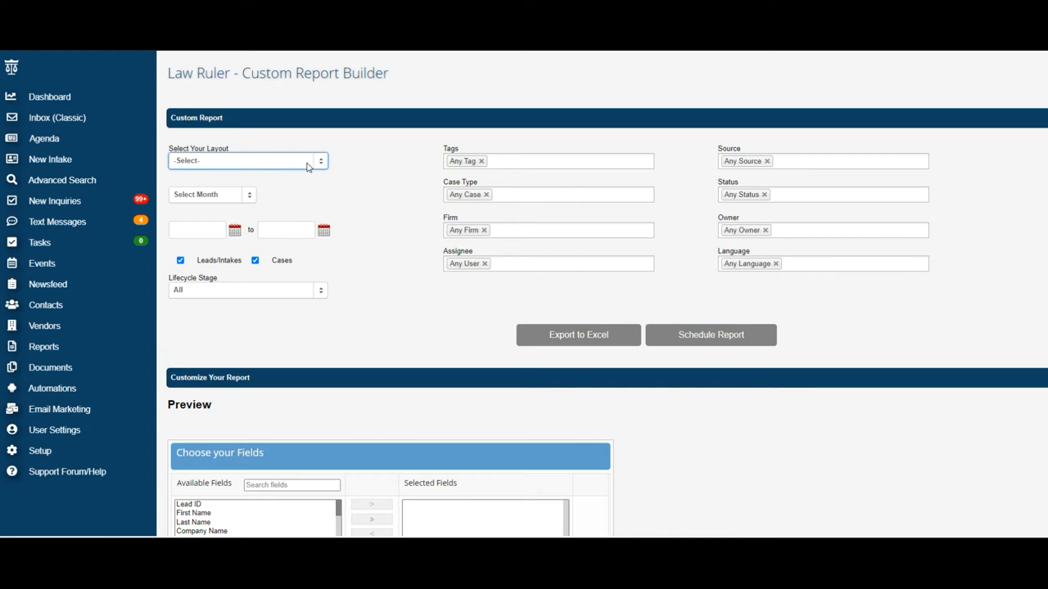
mouse_move(202, 162)
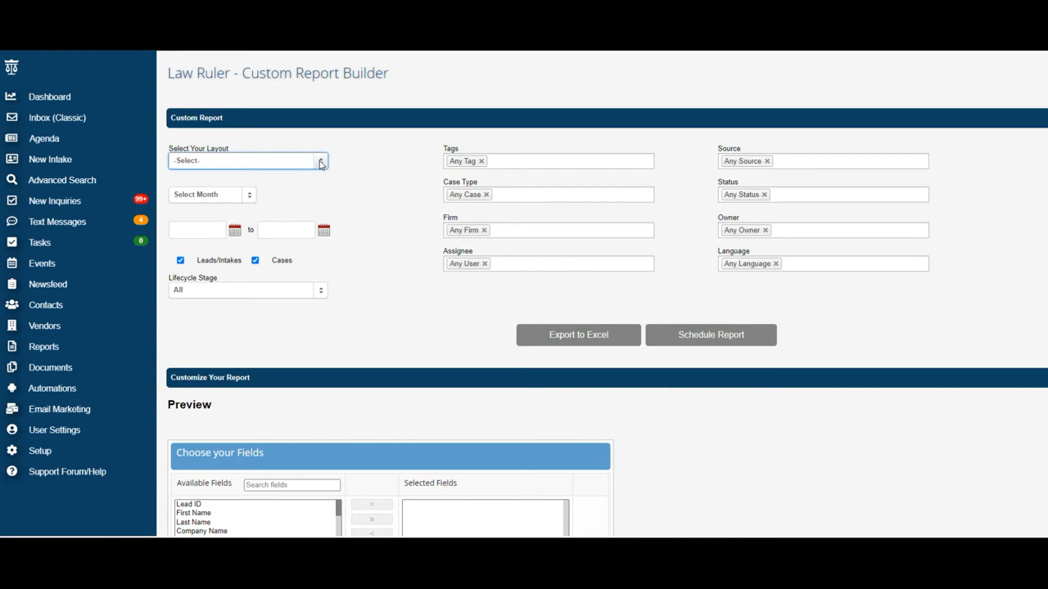
left_click(320, 161)
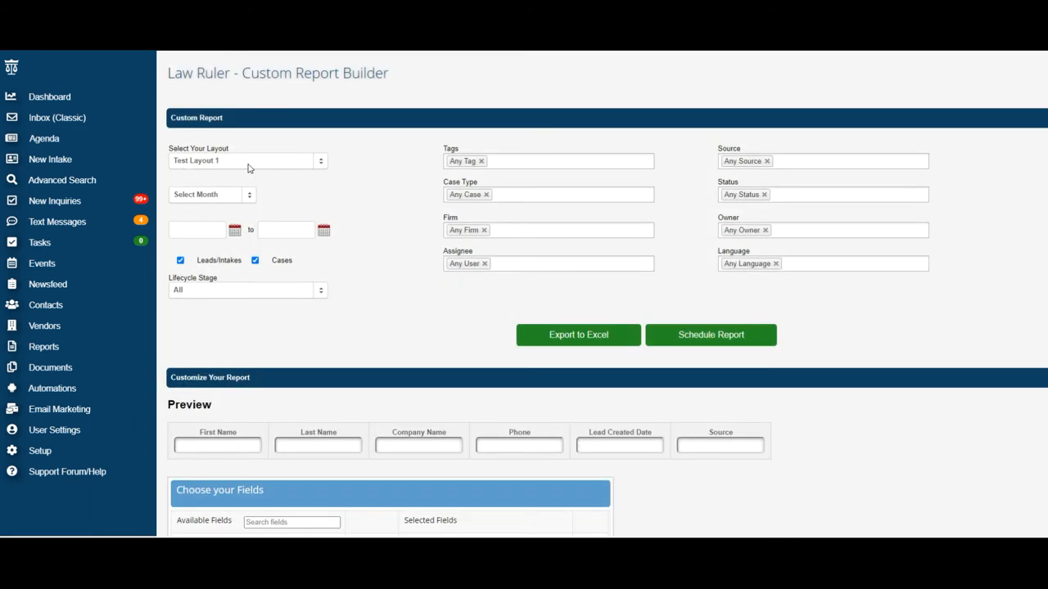
mouse_move(206, 223)
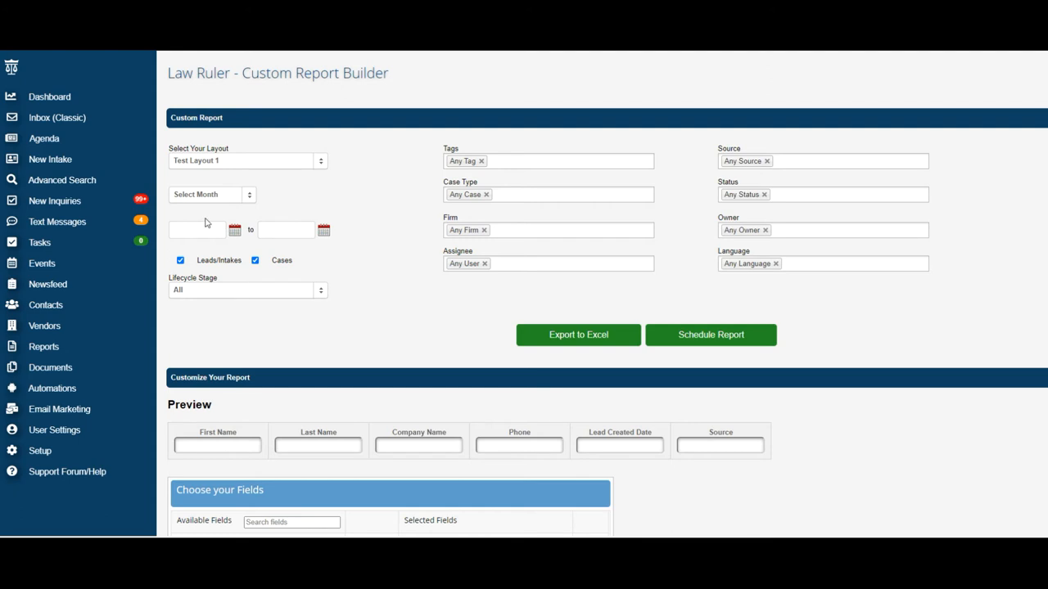
mouse_move(253, 213)
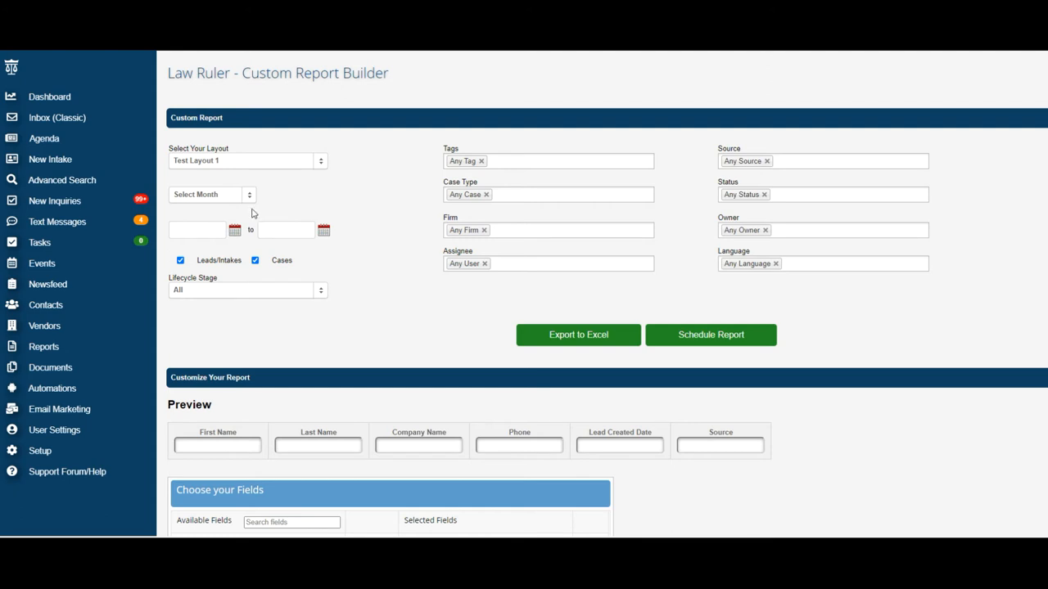
Set start and end dates to 03/12/2021, keeping Leads/Intakes and Cases included.
left_click(211, 194)
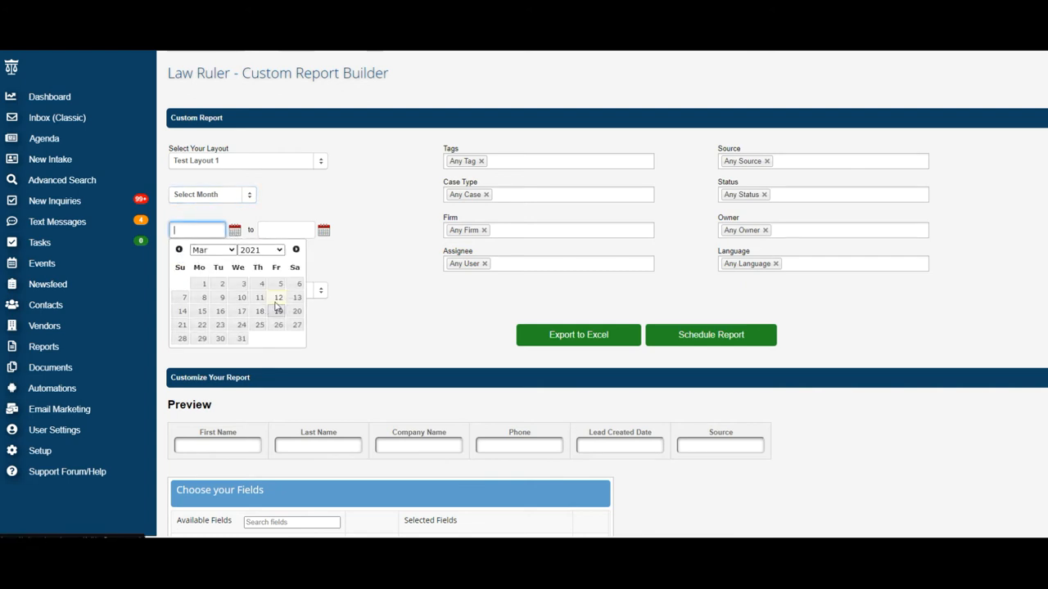
left_click(277, 297)
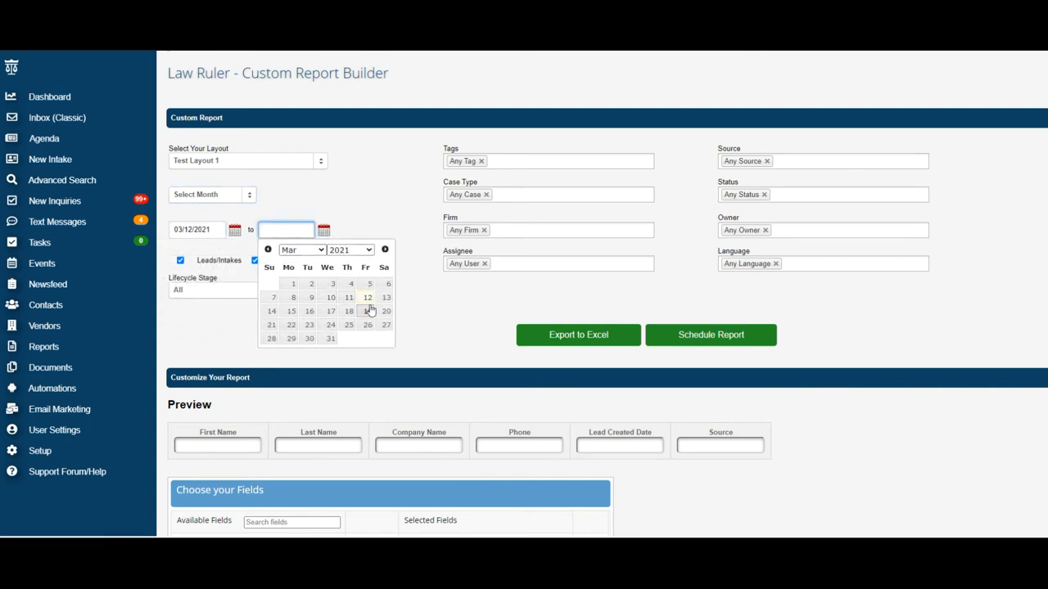
left_click(367, 297)
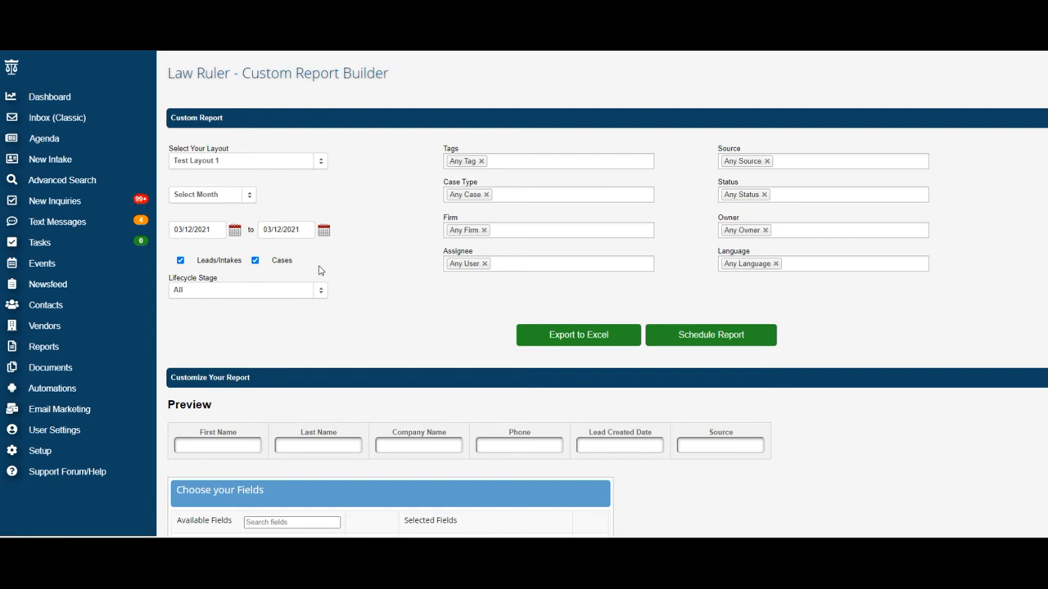
mouse_move(314, 270)
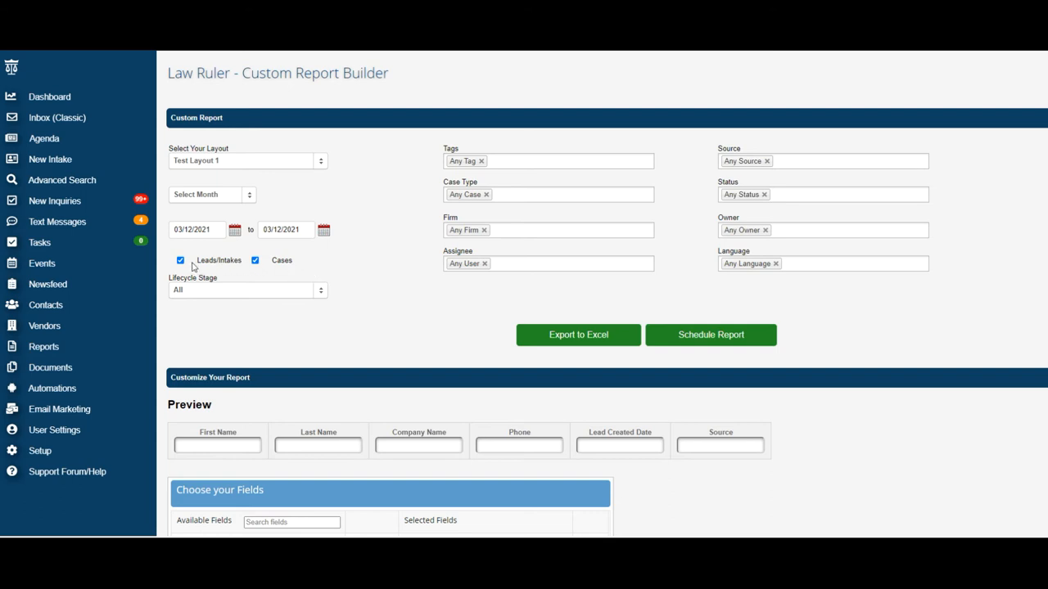
left_click(180, 260)
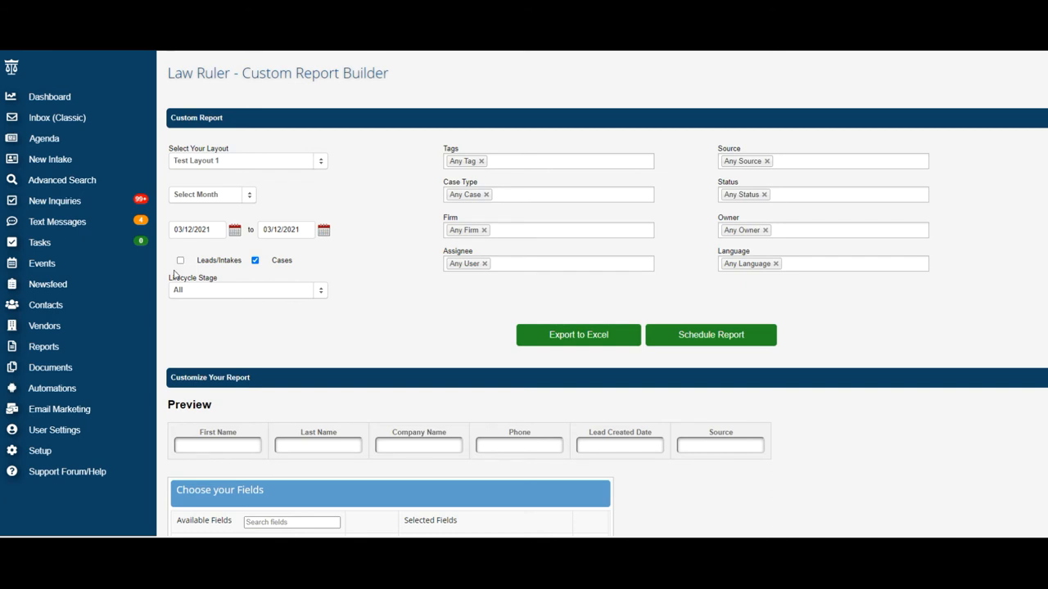
left_click(180, 260)
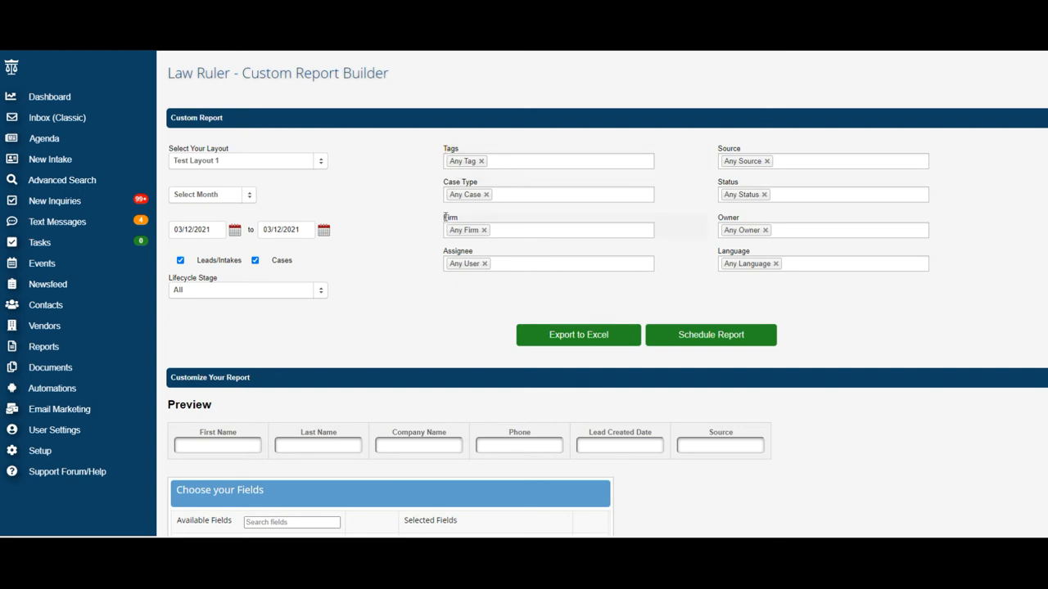
mouse_move(711, 184)
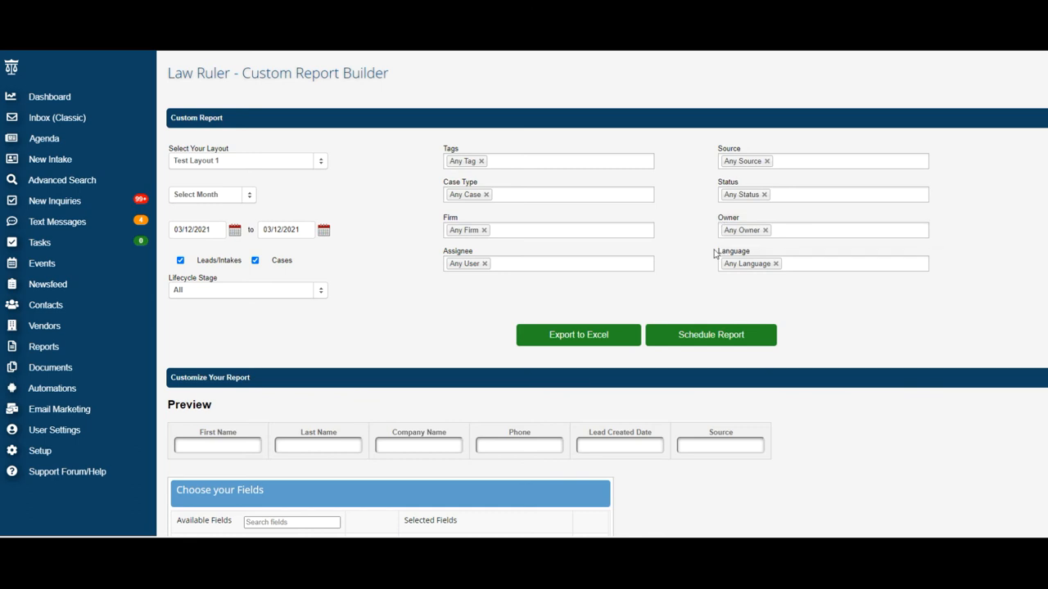
mouse_move(673, 259)
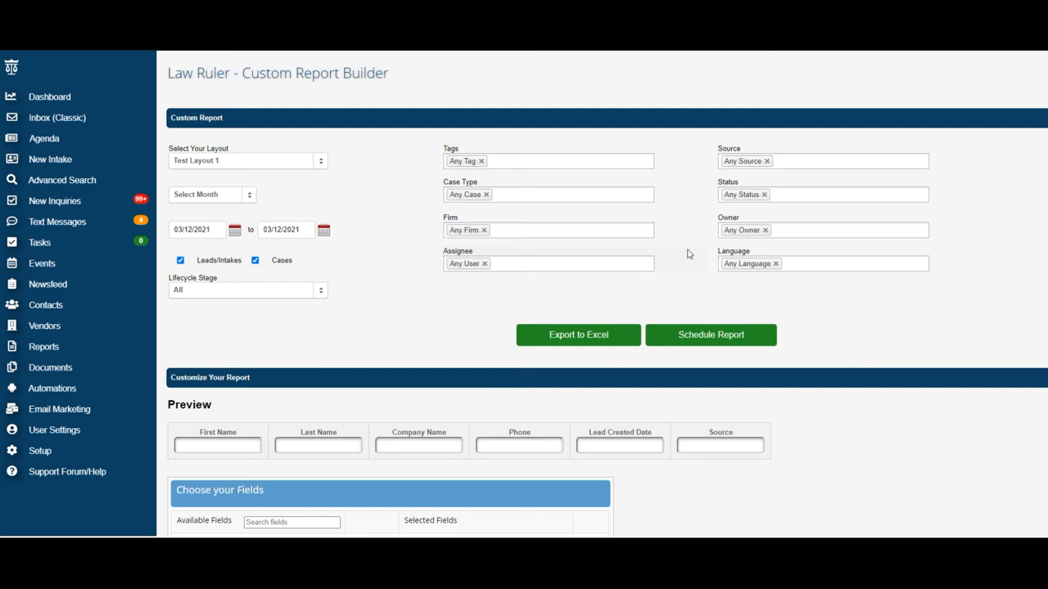
mouse_move(561, 343)
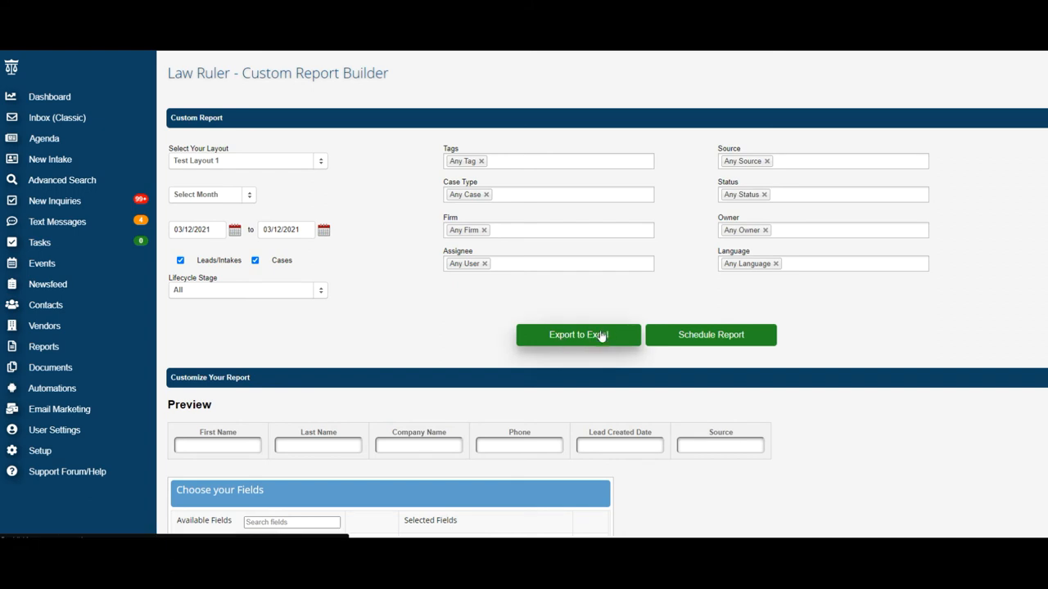
Export the Test Layout 1 report to an Excel (.xlsx) file.
left_click(578, 334)
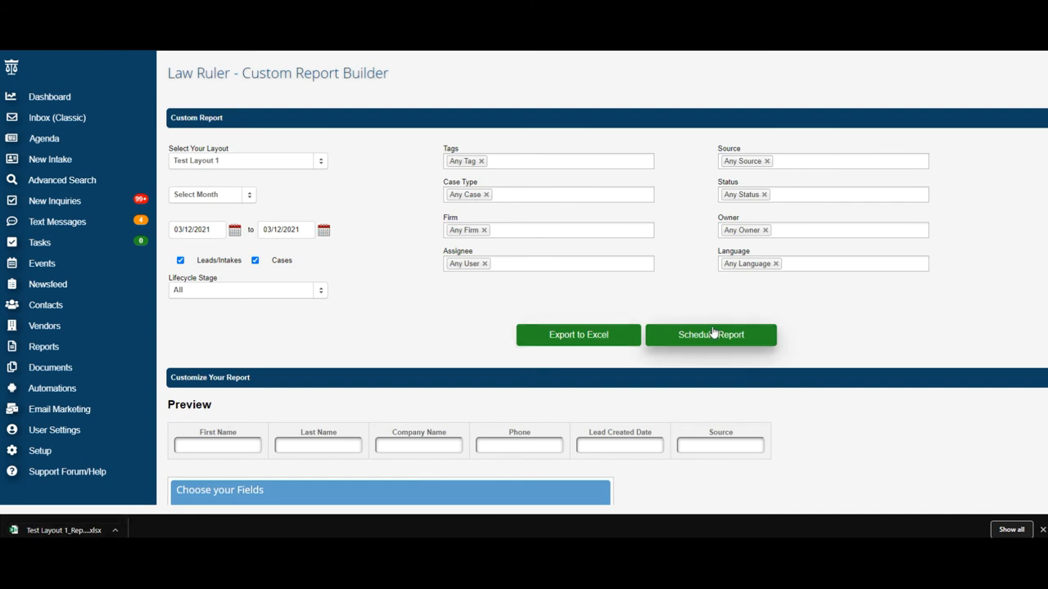
mouse_move(694, 340)
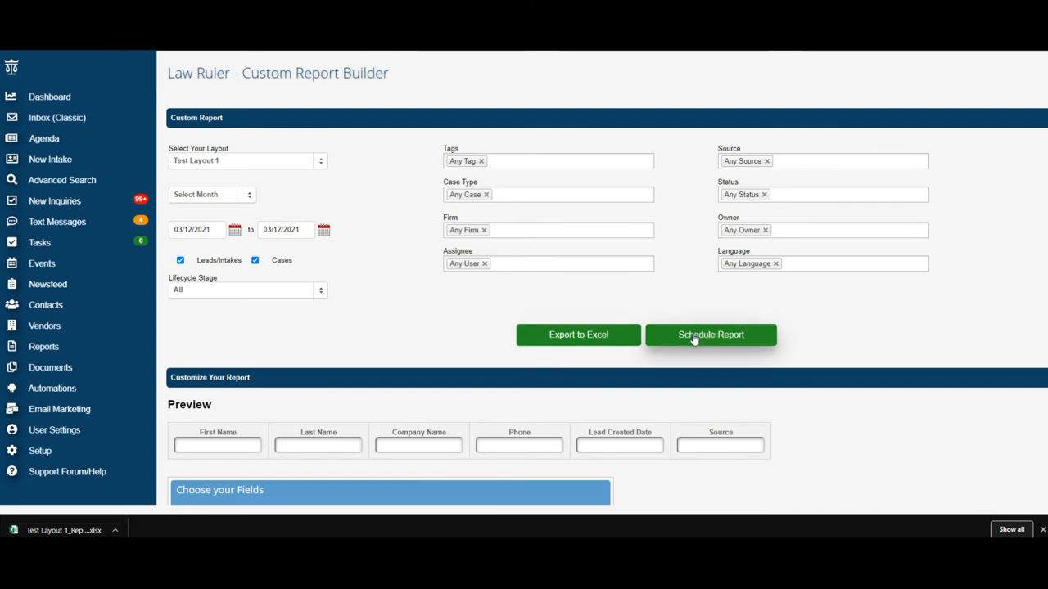
Open the Schedule Report form, view the Time dropdown, and focus the recipient email box.
left_click(711, 334)
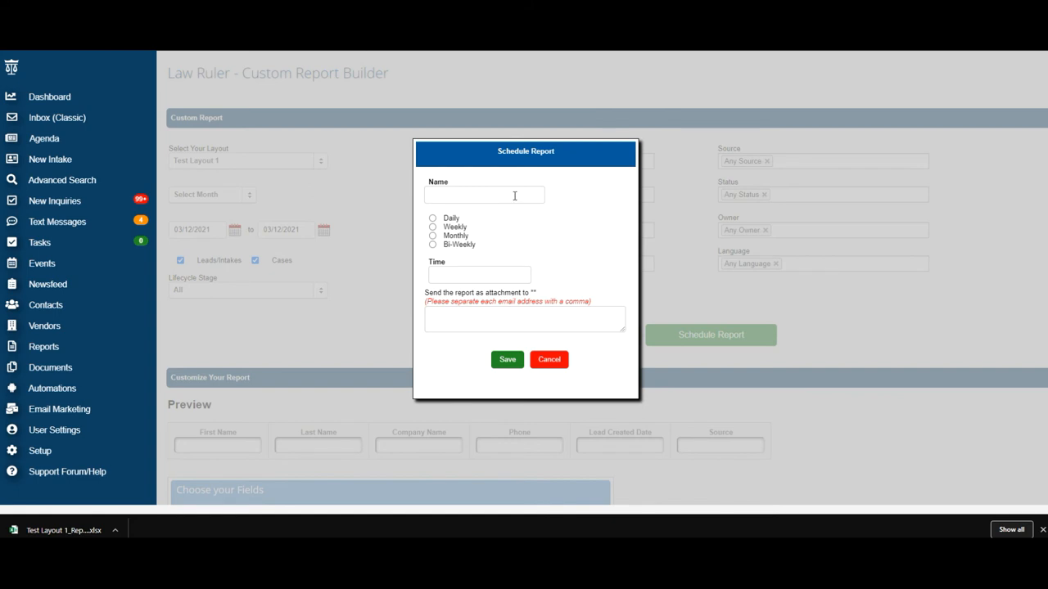
mouse_move(472, 229)
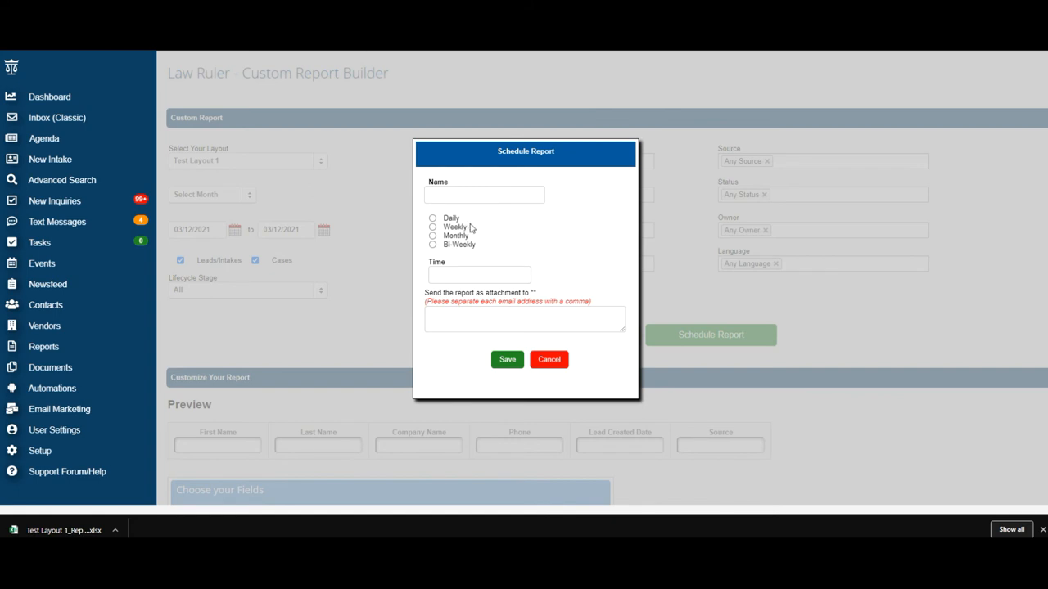
mouse_move(465, 249)
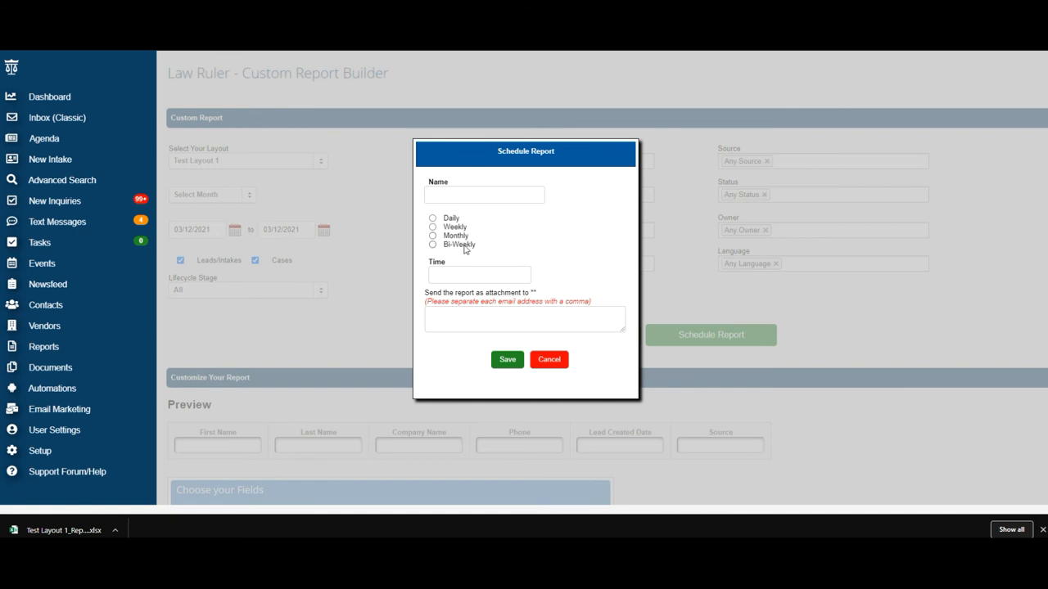
left_click(479, 274)
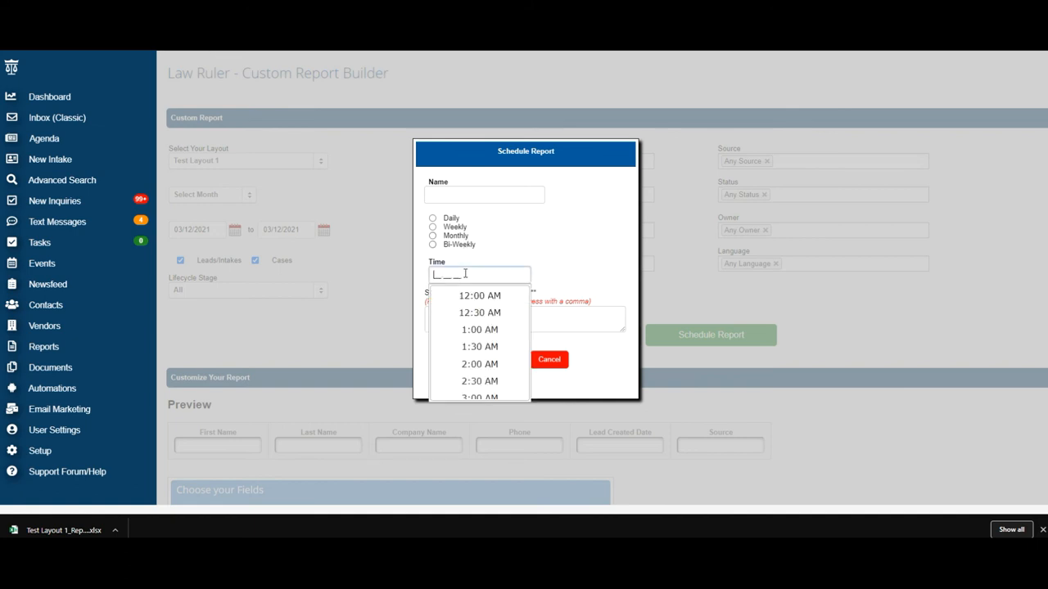
mouse_move(491, 190)
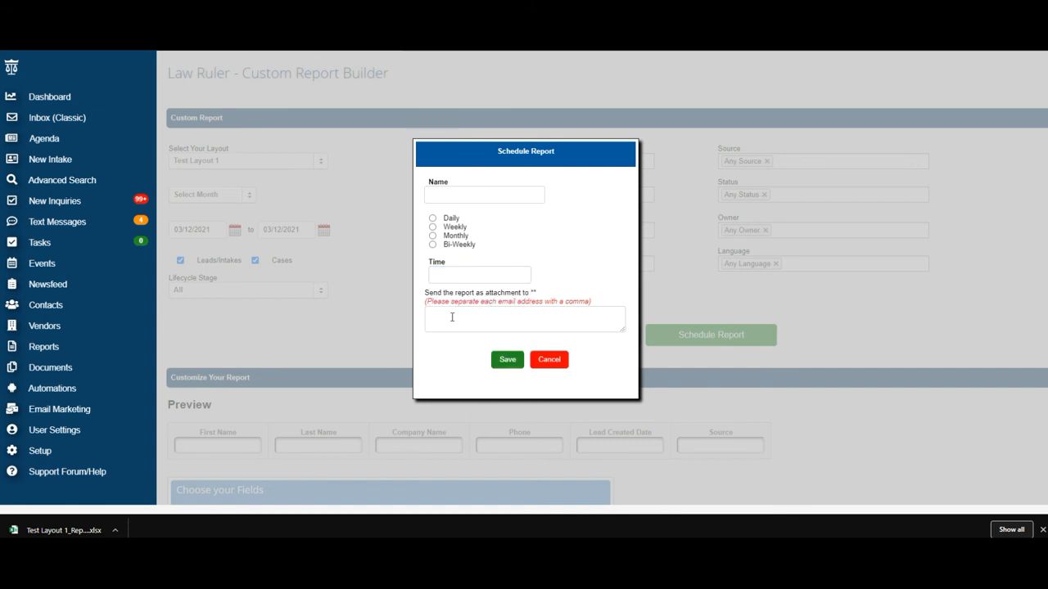
left_click(524, 320)
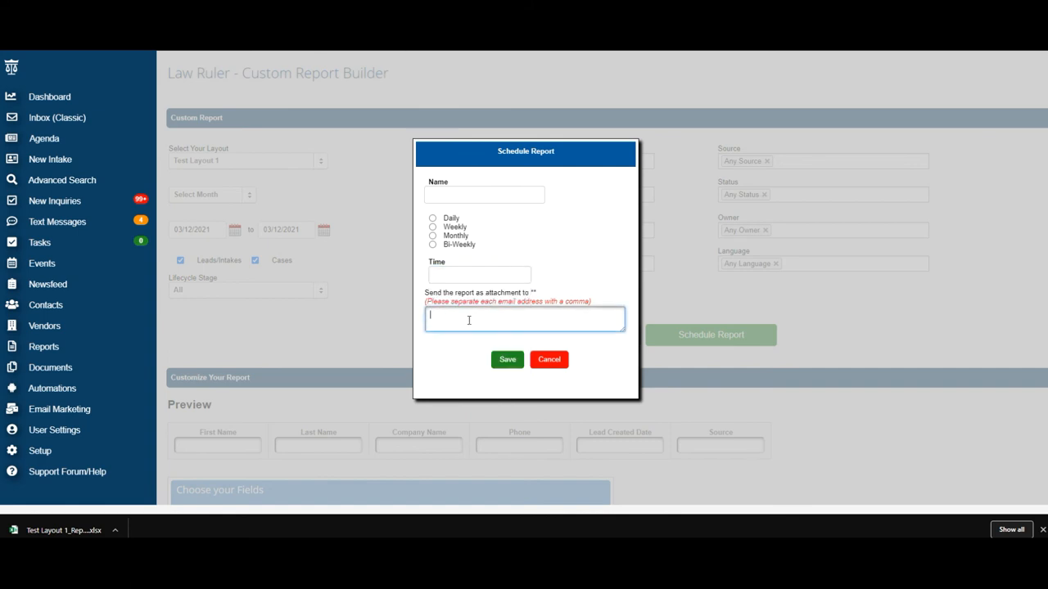
mouse_move(436, 319)
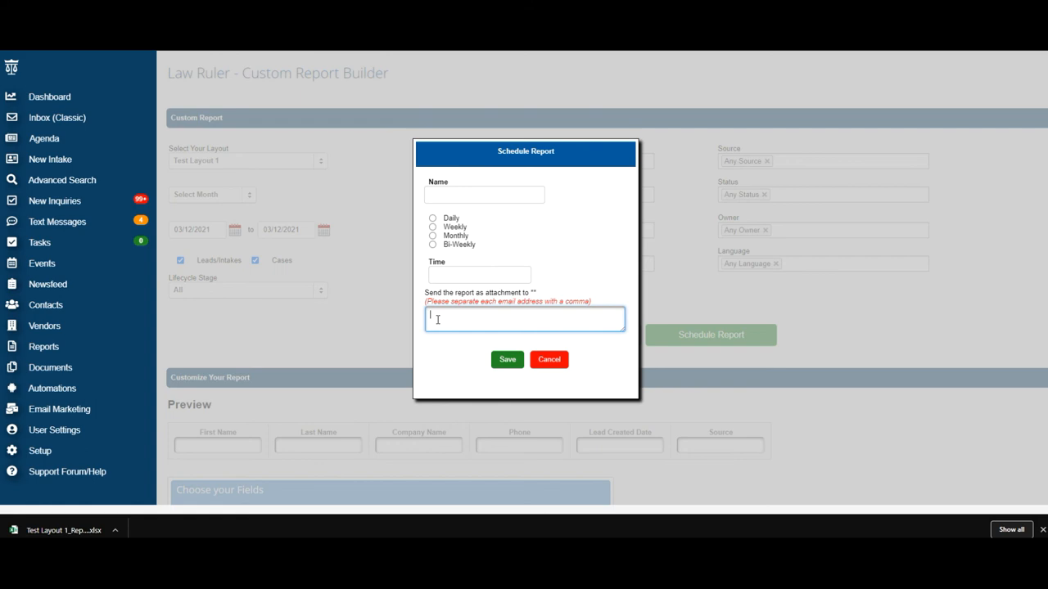